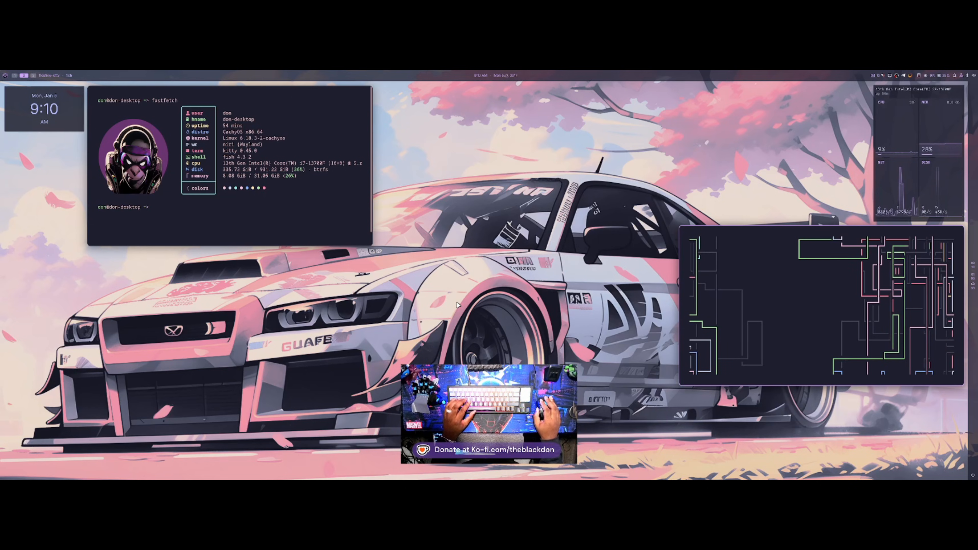
pyautogui.moveTo(468, 281)
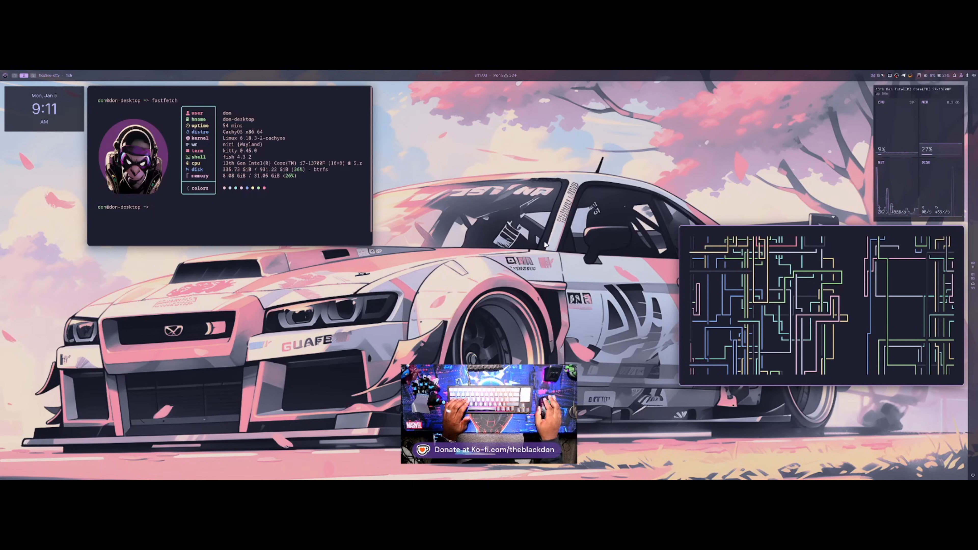
pyautogui.moveTo(476, 234)
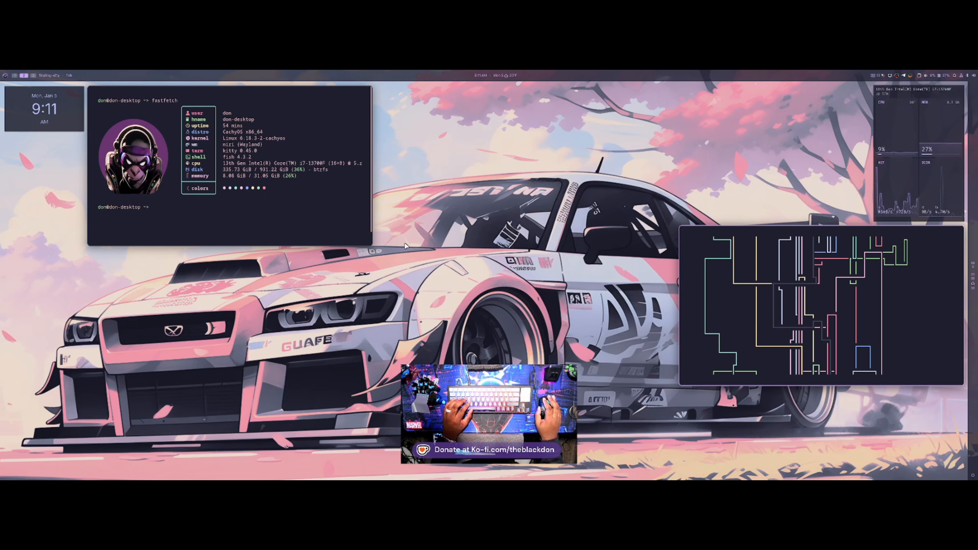
pyautogui.moveTo(434, 245)
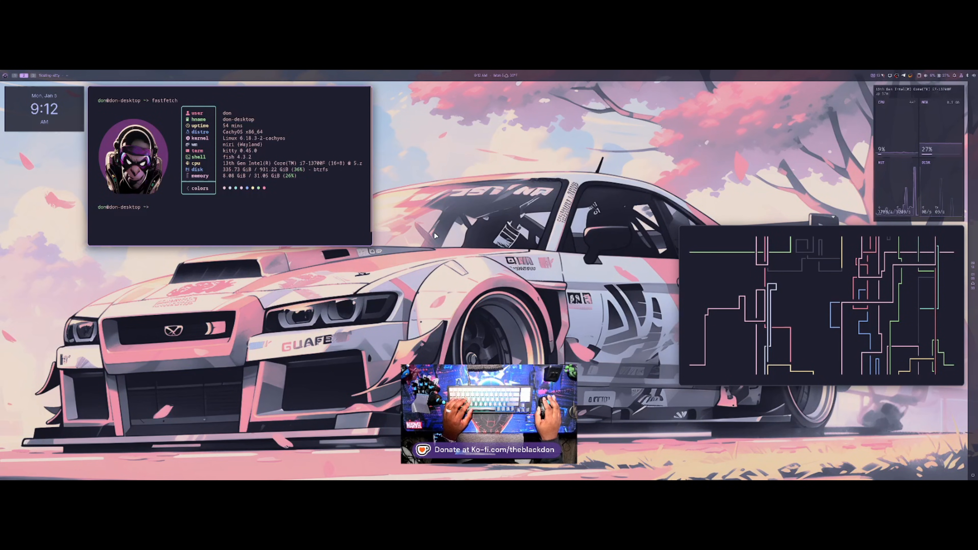
pyautogui.moveTo(450, 269)
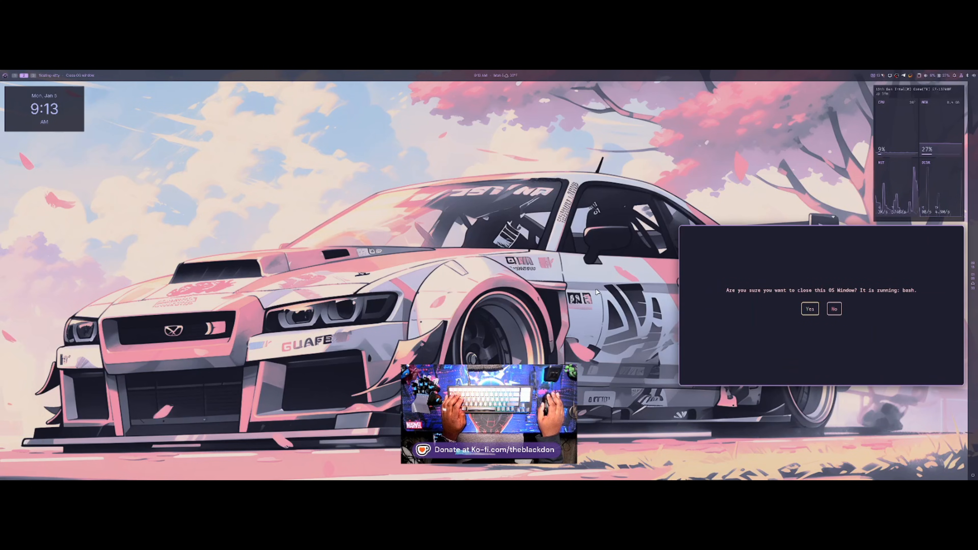
# Confirm closing the running terminal window so Zen Browser can take over.
pyautogui.click(808, 308)
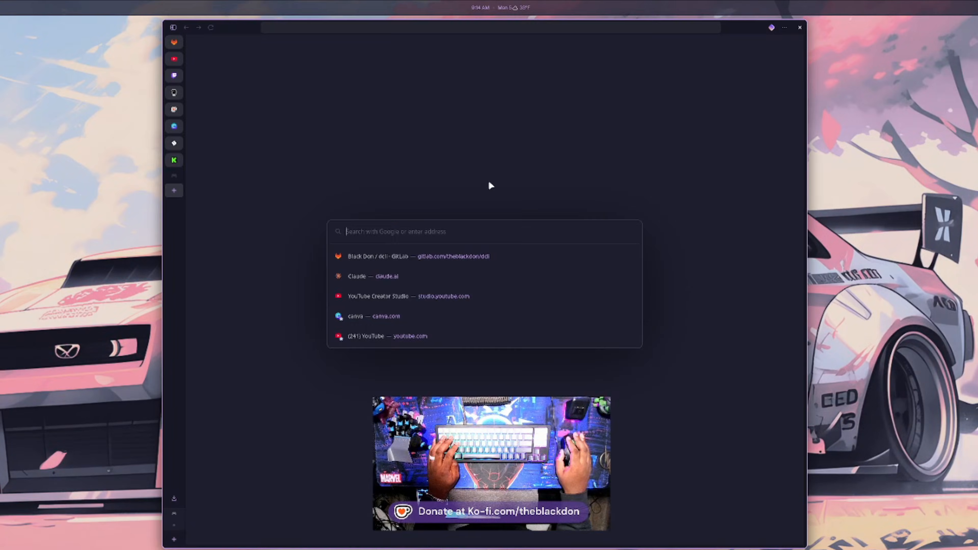
pyautogui.moveTo(509, 150)
pyautogui.write('chrom')
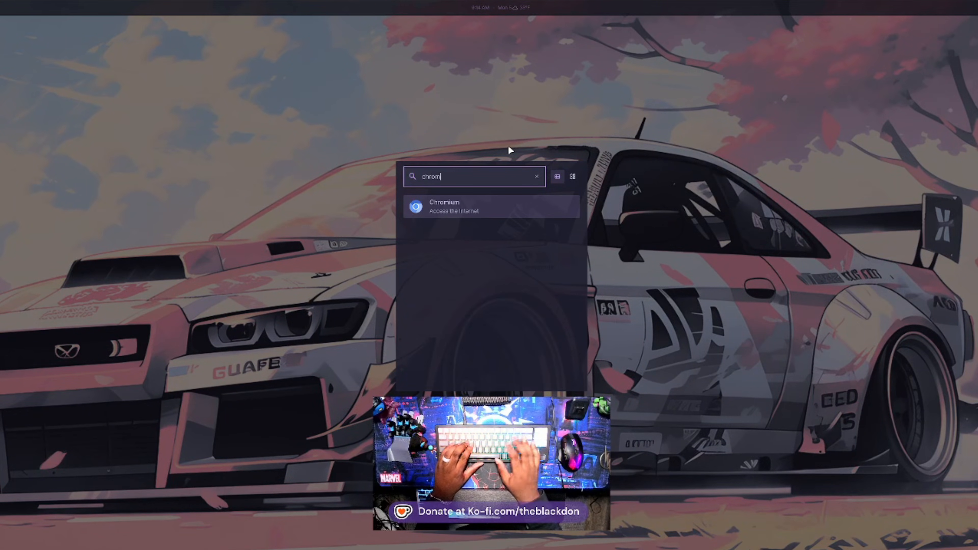
pyautogui.moveTo(485, 205)
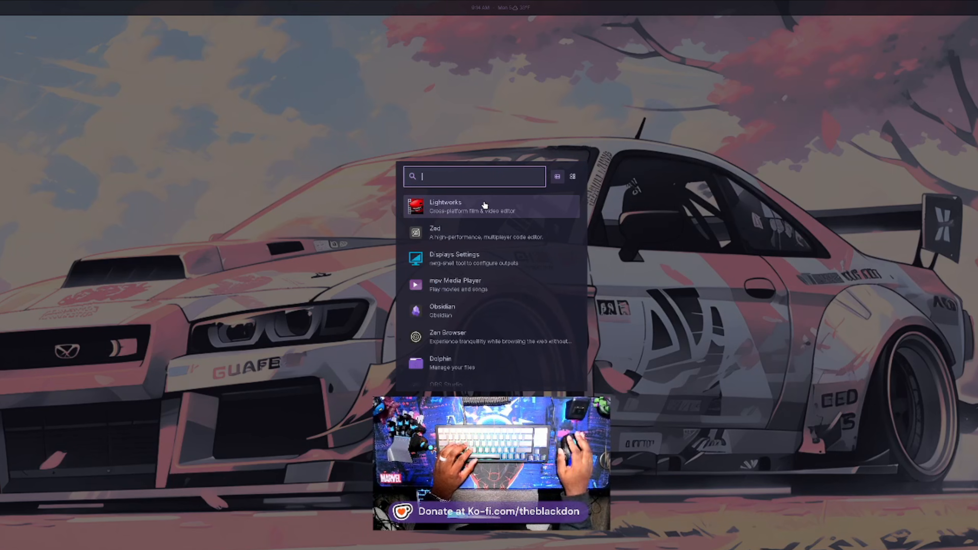
pyautogui.moveTo(450, 176)
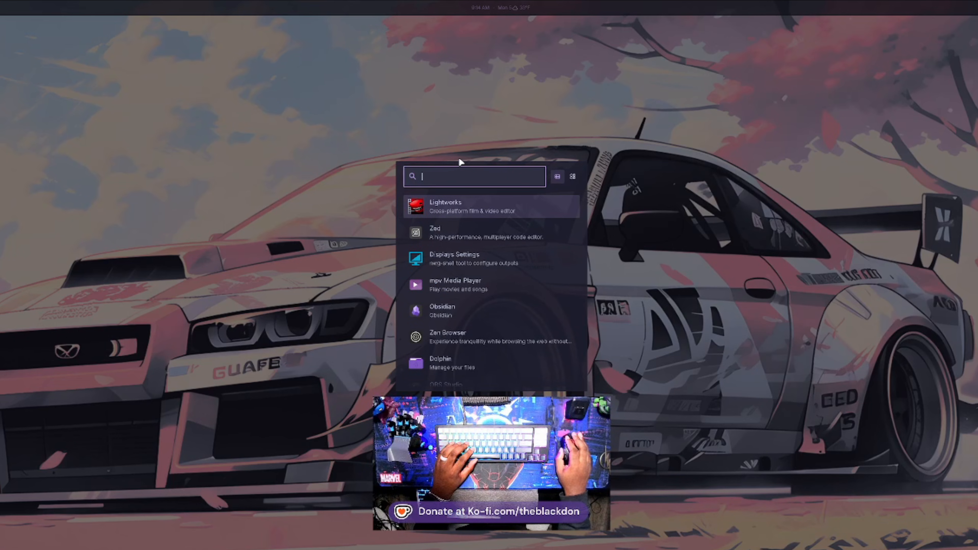
pyautogui.moveTo(484, 177)
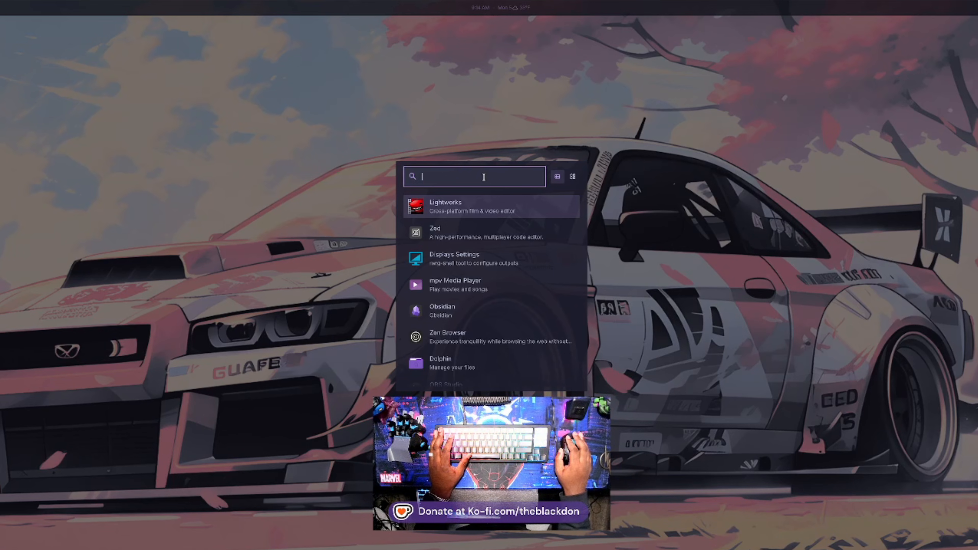
pyautogui.moveTo(478, 111)
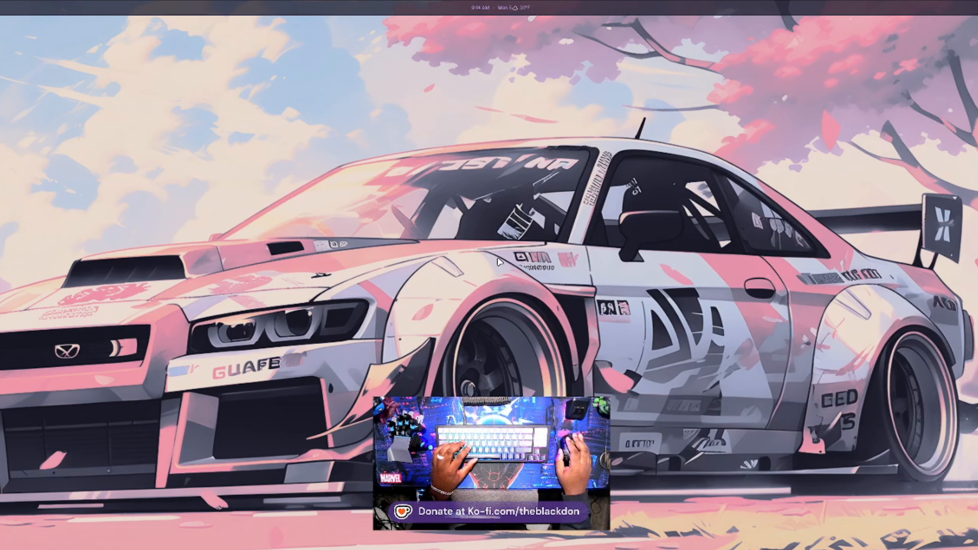
pyautogui.moveTo(490, 317)
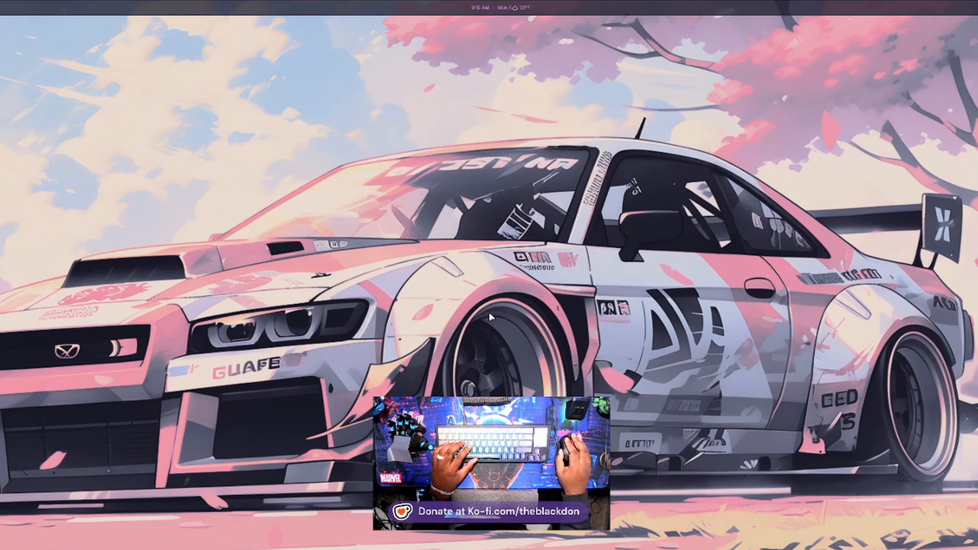
pyautogui.moveTo(421, 208)
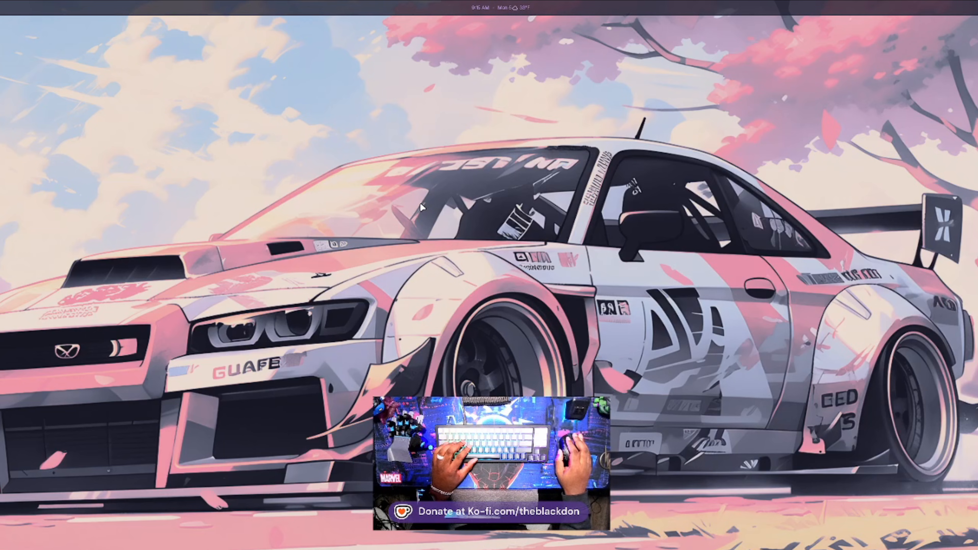
pyautogui.moveTo(317, 175)
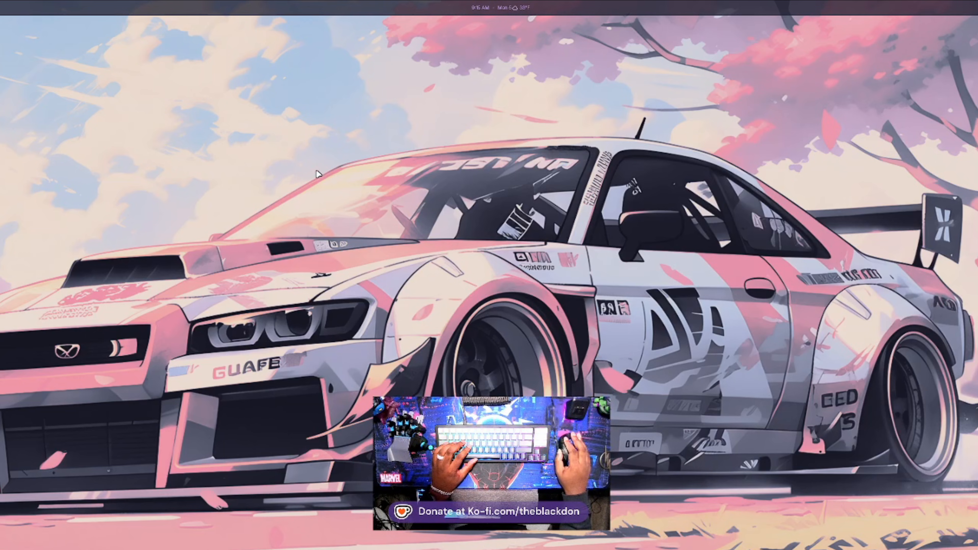
pyautogui.moveTo(452, 208)
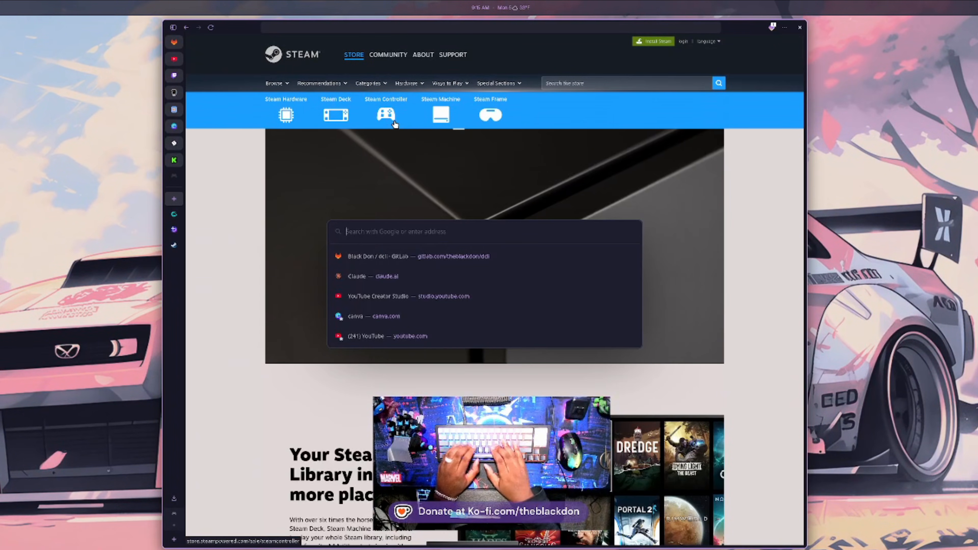
# Search Google for 'kde desktop' from the address bar.
pyautogui.write('kde de')
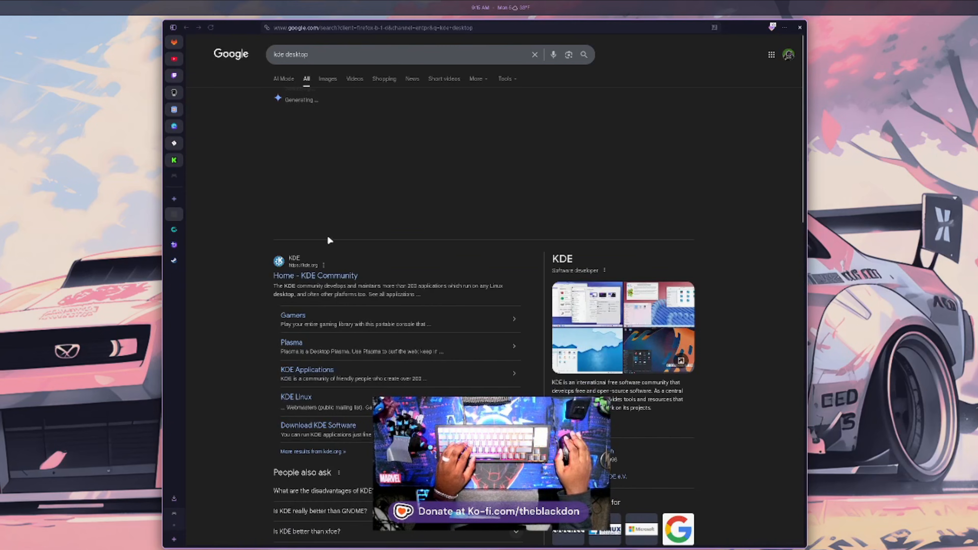
# Go to the KDE Community home page and scroll to its Plasma product section.
pyautogui.click(315, 275)
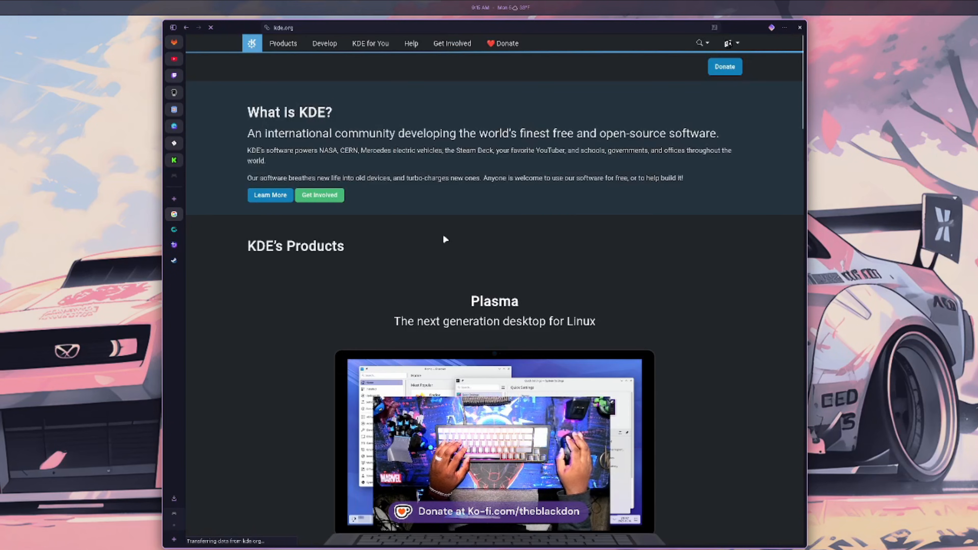
pyautogui.scroll(-3)
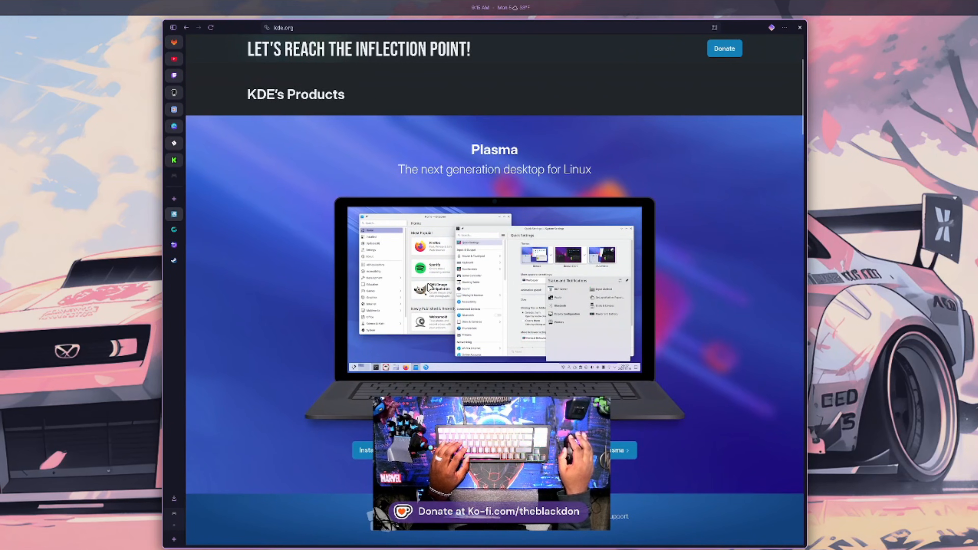
pyautogui.moveTo(565, 313)
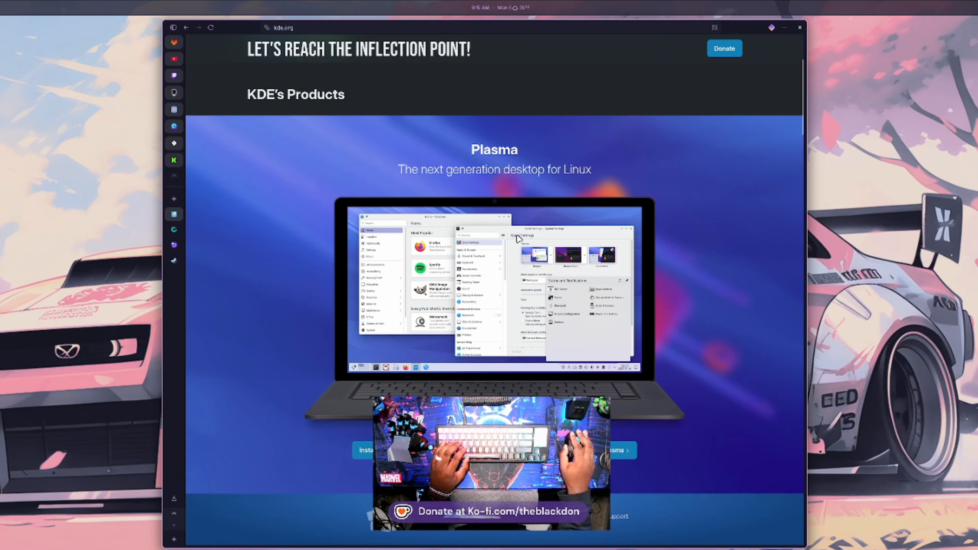
pyautogui.moveTo(487, 287)
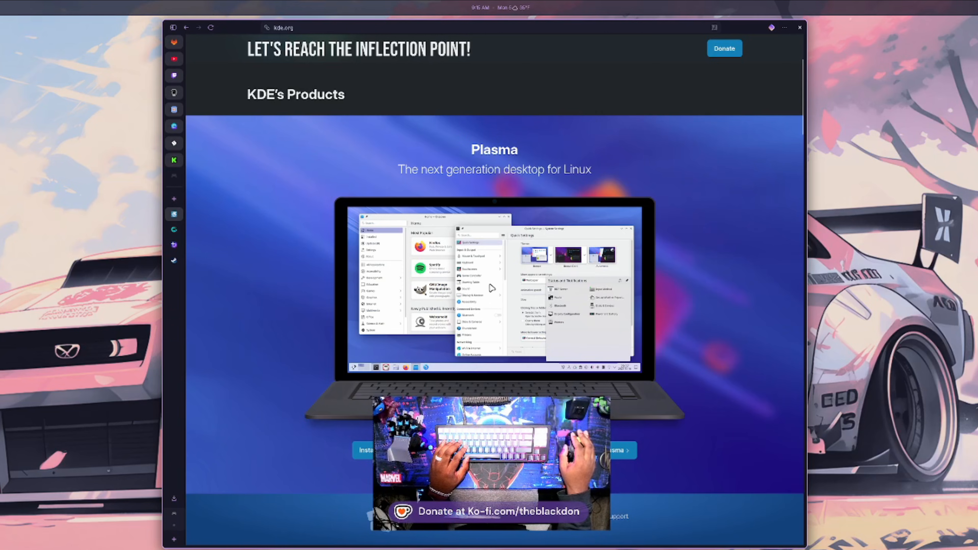
pyautogui.moveTo(485, 328)
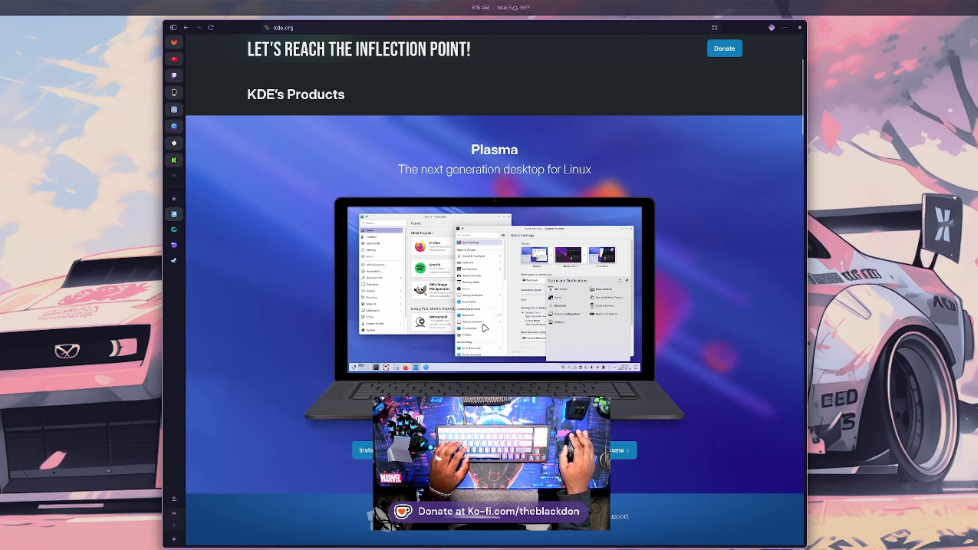
pyautogui.moveTo(476, 275)
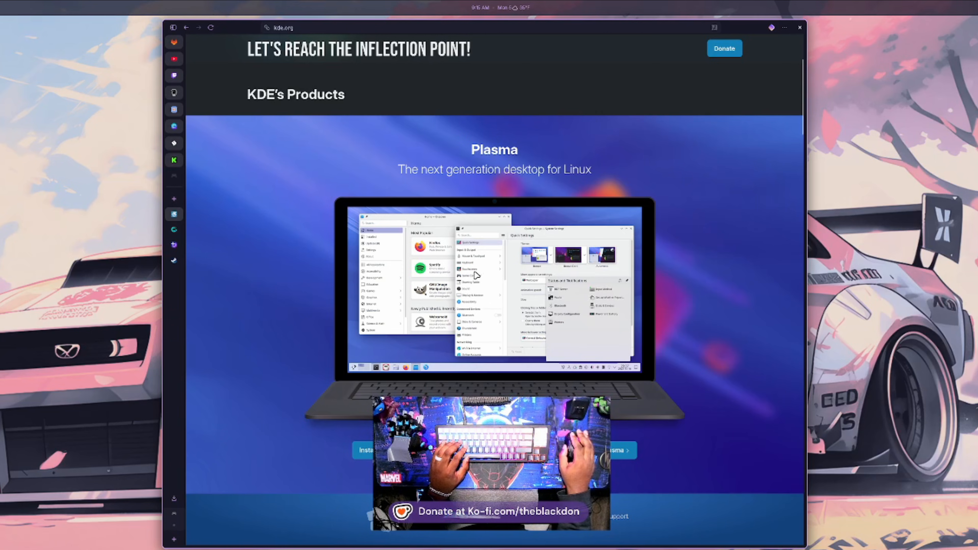
pyautogui.moveTo(416, 241)
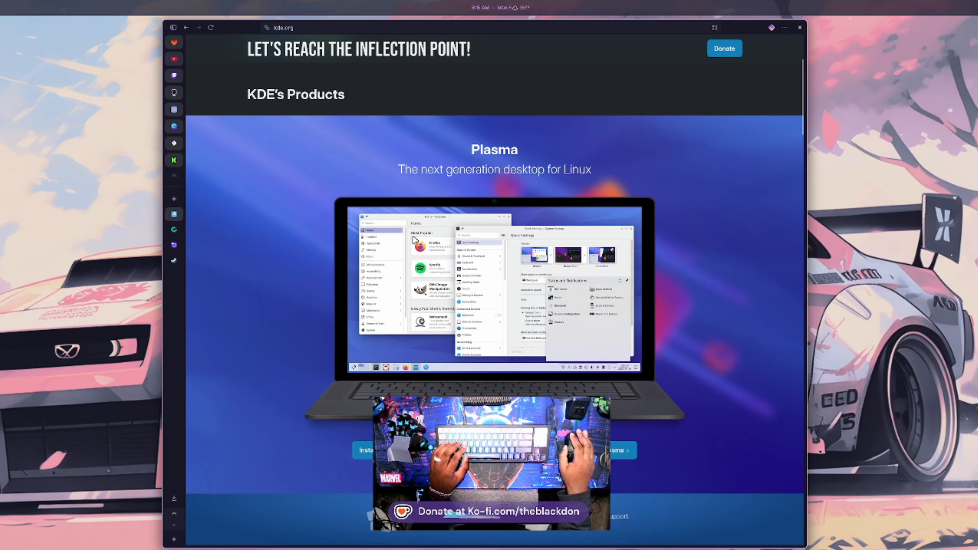
pyautogui.moveTo(463, 286)
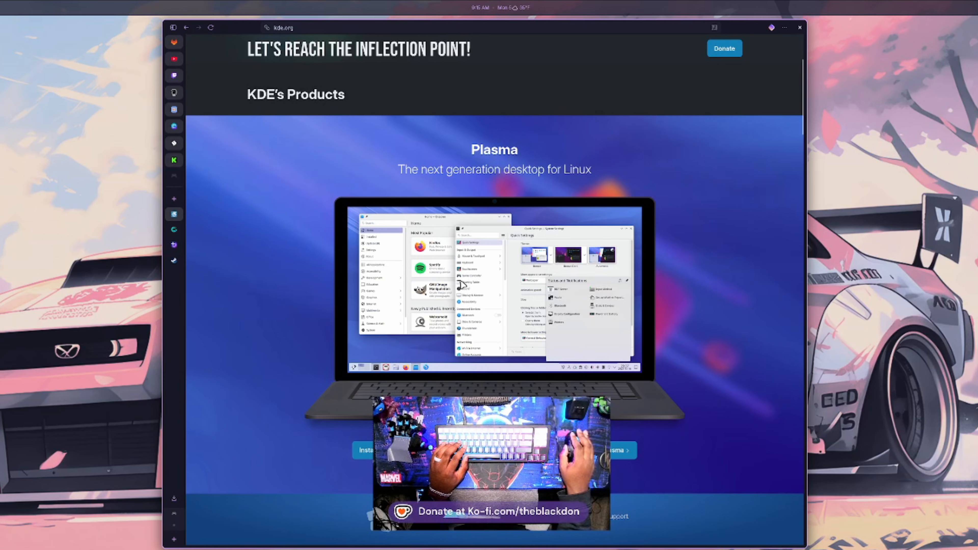
pyautogui.moveTo(455, 287)
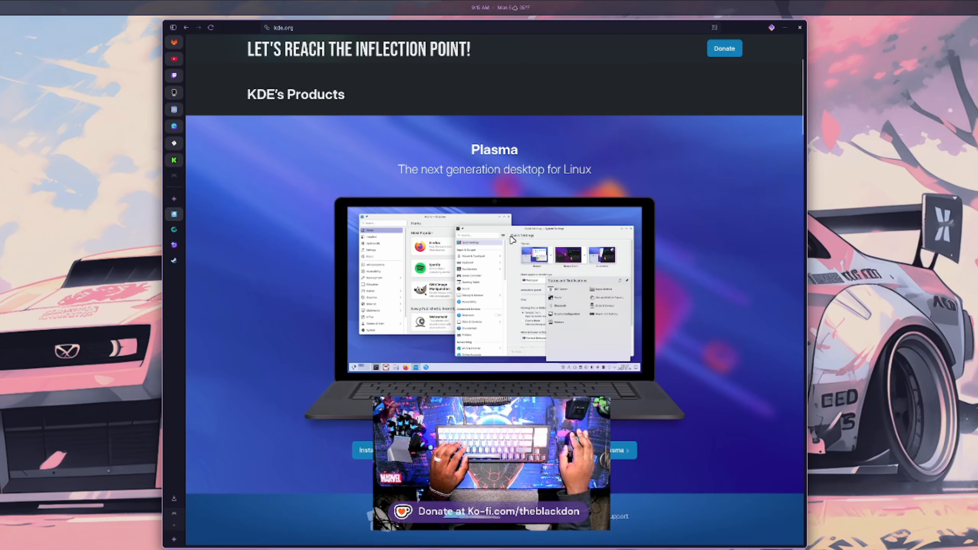
pyautogui.moveTo(508, 305)
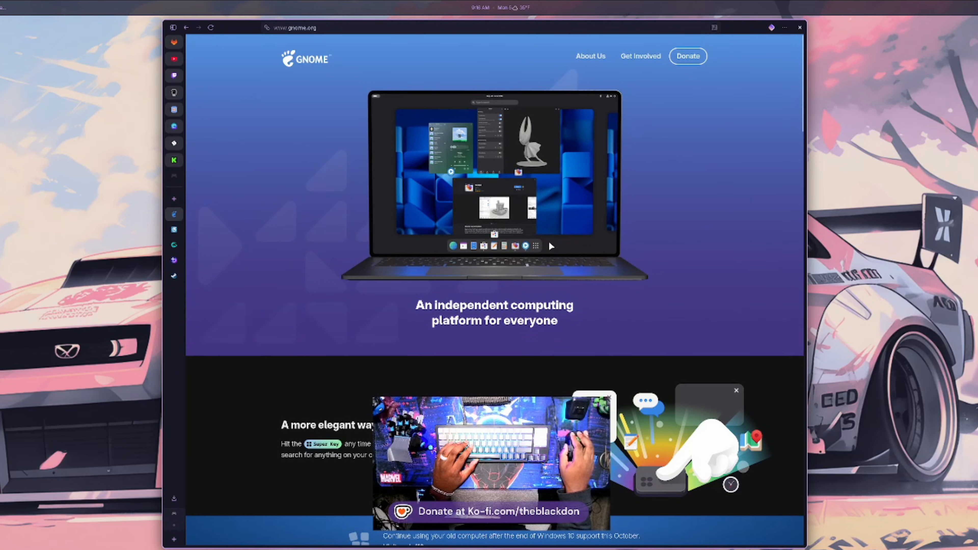
pyautogui.moveTo(539, 195)
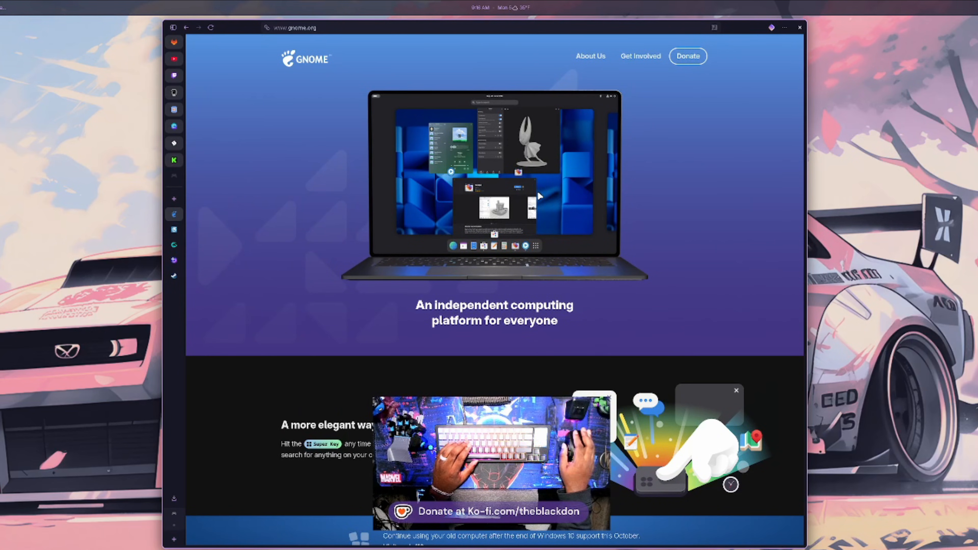
# Browse down the GNOME homepage and return to its hero section.
pyautogui.scroll(-3)
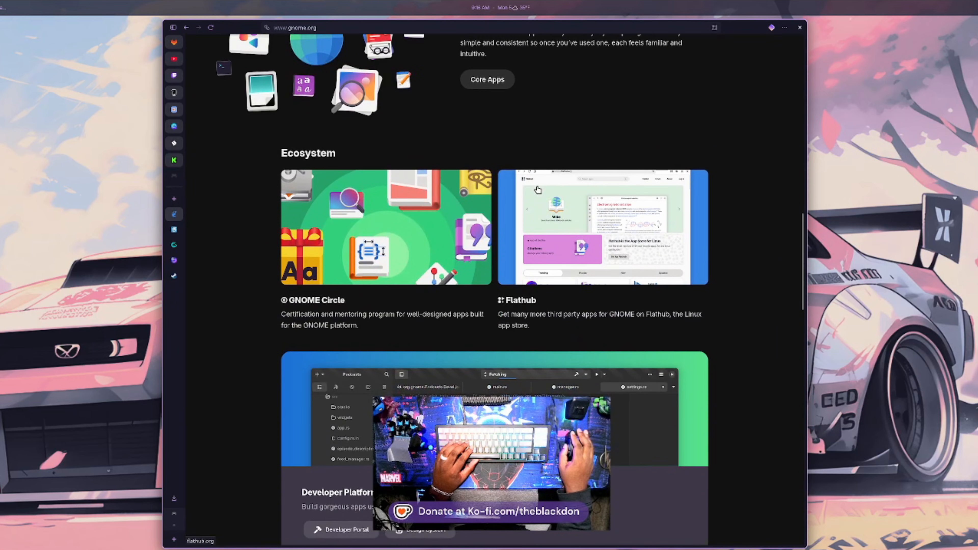
pyautogui.scroll(-3)
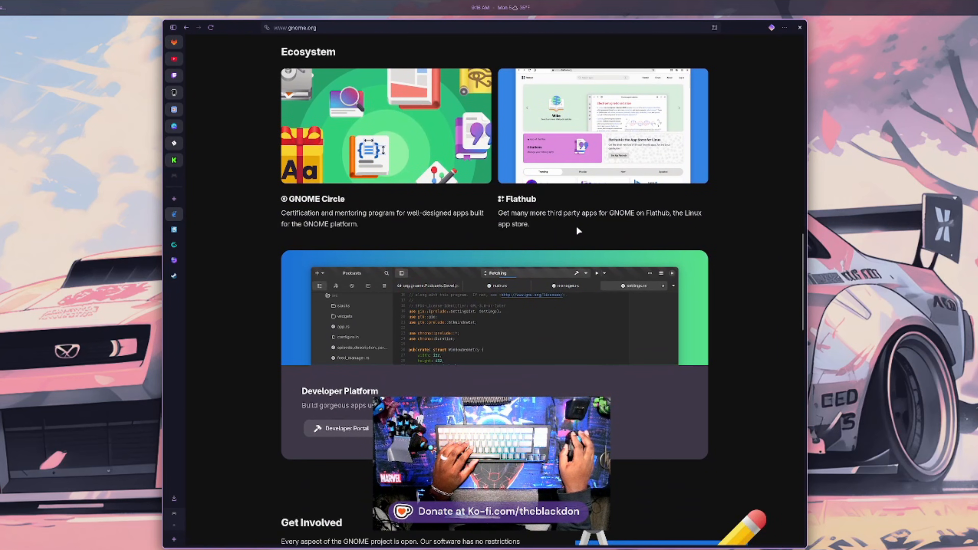
pyautogui.scroll(-3)
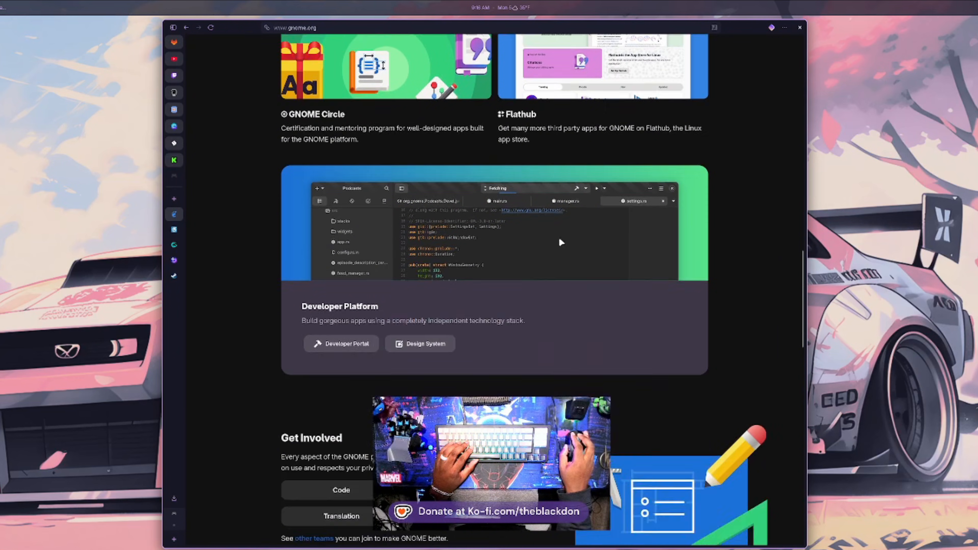
pyautogui.scroll(3)
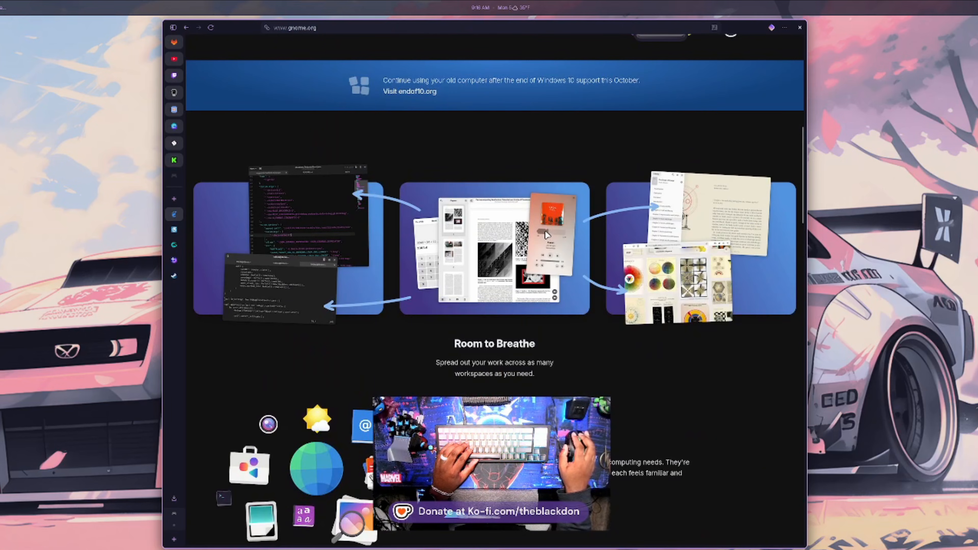
pyautogui.scroll(3)
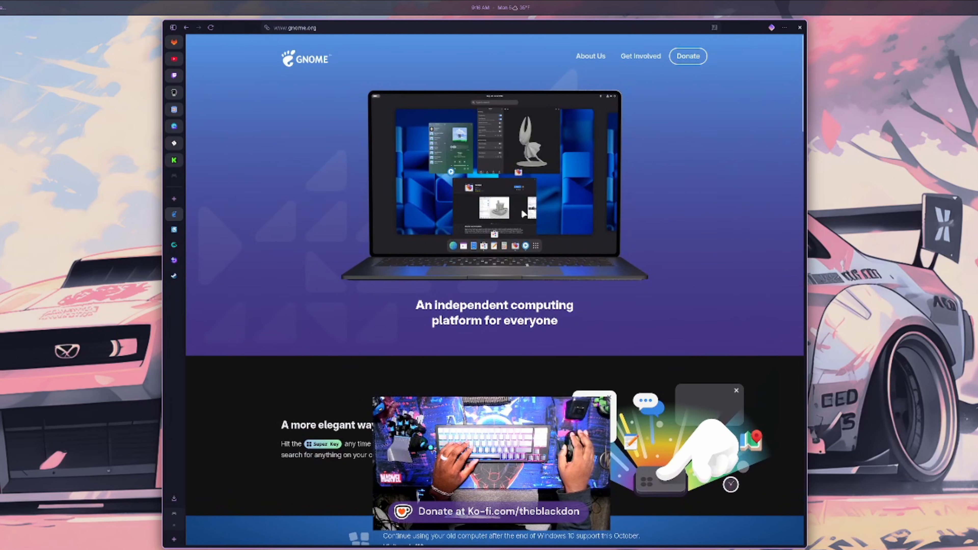
pyautogui.moveTo(470, 184)
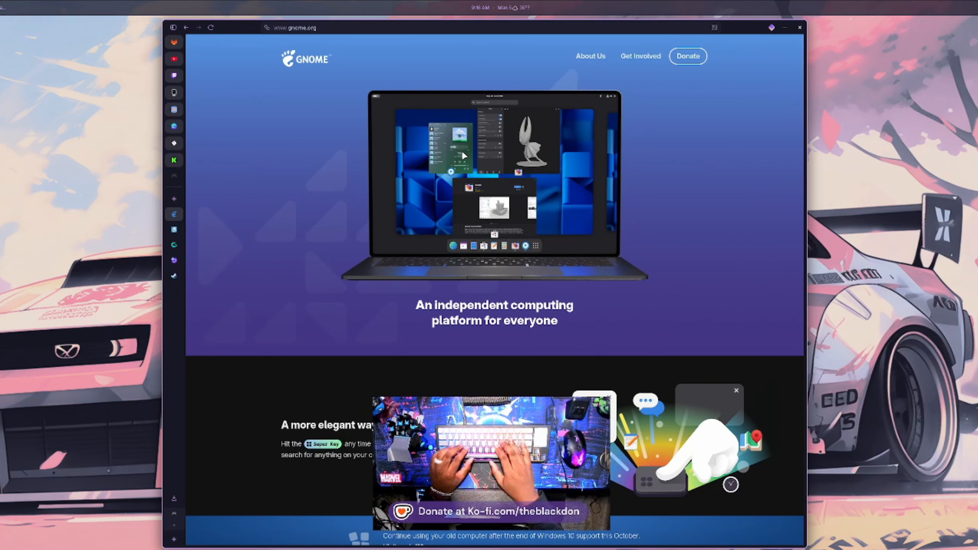
# Search for 'linux mint' and go to the official Linux Mint home page.
pyautogui.write('linux+mint')
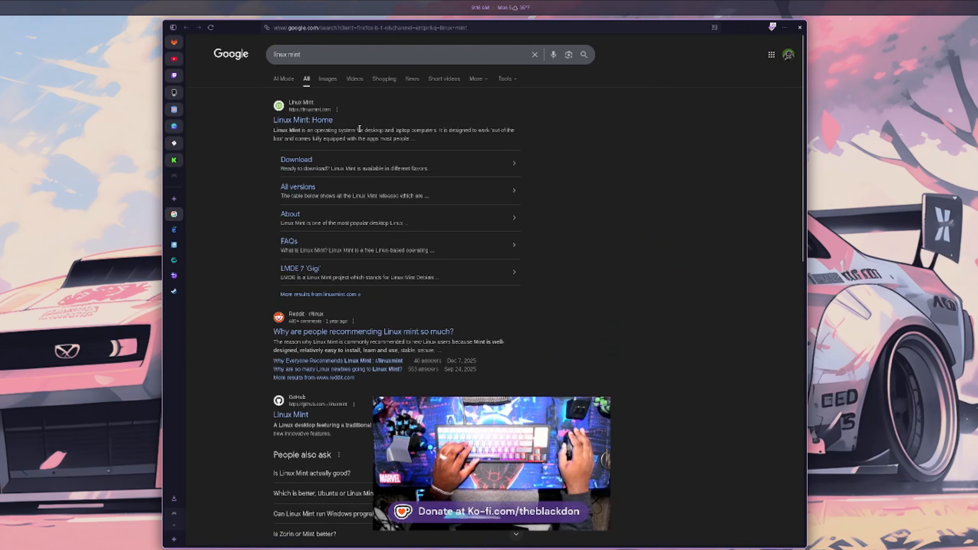
pyautogui.click(303, 119)
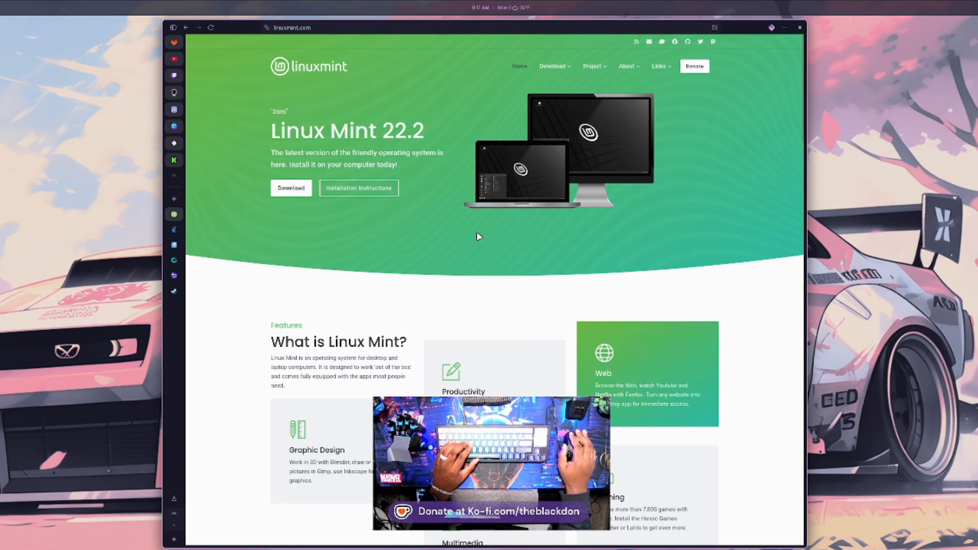
pyautogui.moveTo(556, 203)
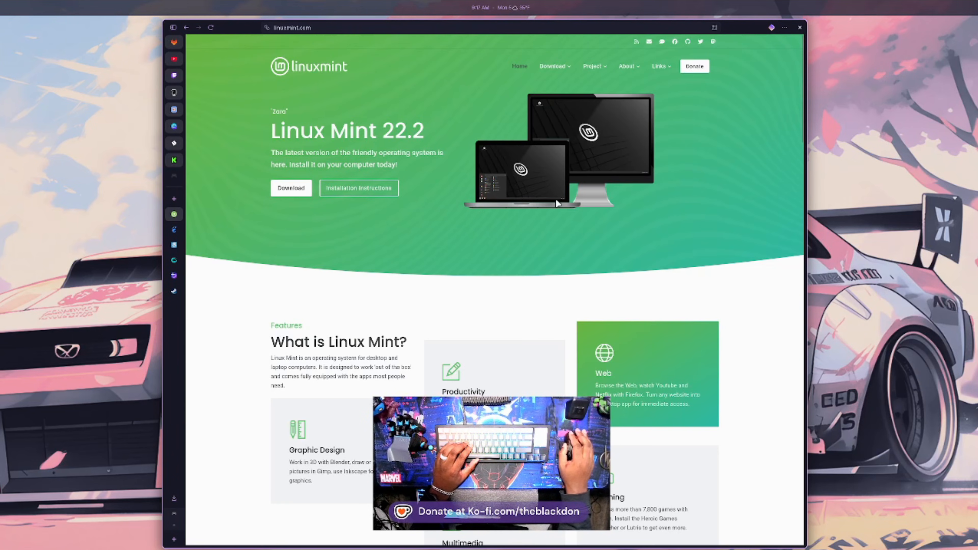
pyautogui.moveTo(480, 169)
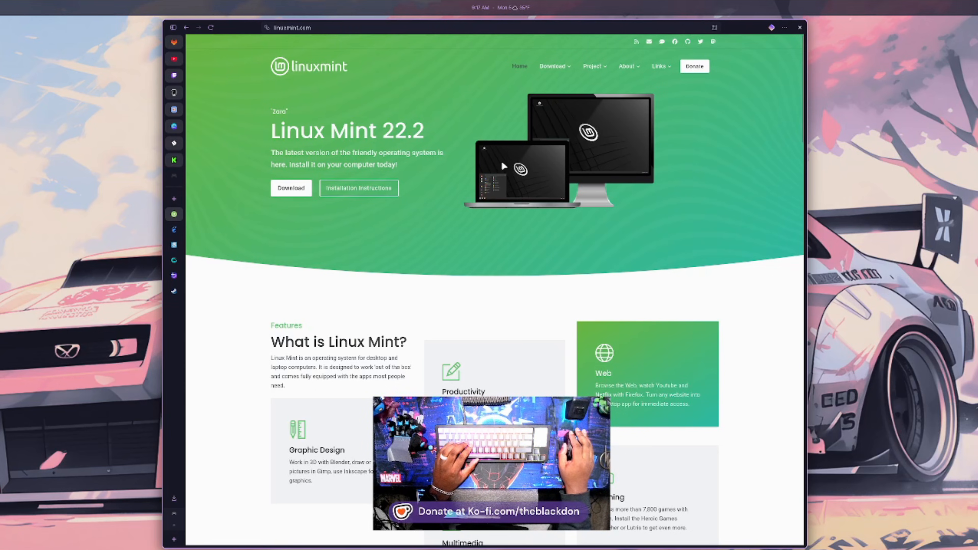
pyautogui.moveTo(504, 170)
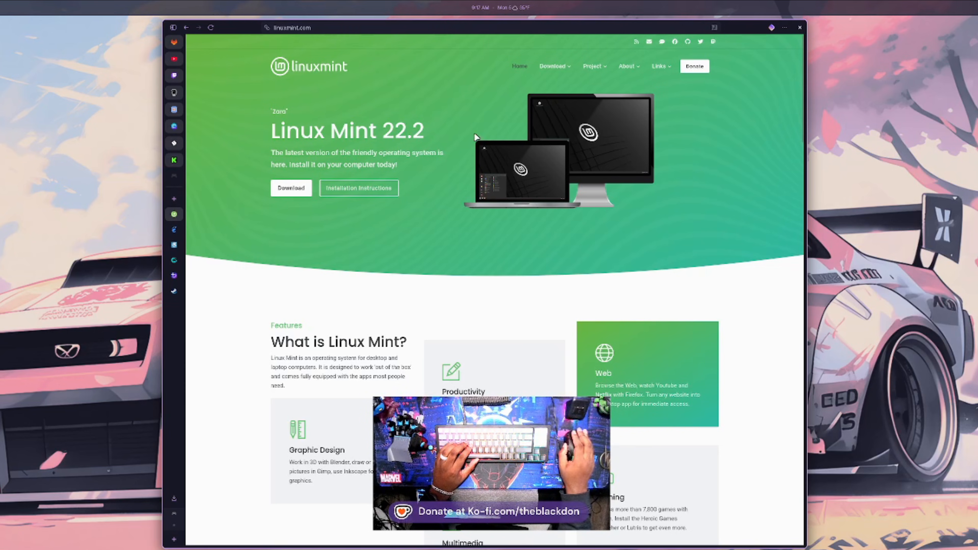
# Visit wiki.pika-os.com and browse its GNOME, KDE, Hyprland and Niri download editions, returning to the top.
pyautogui.click(293, 27)
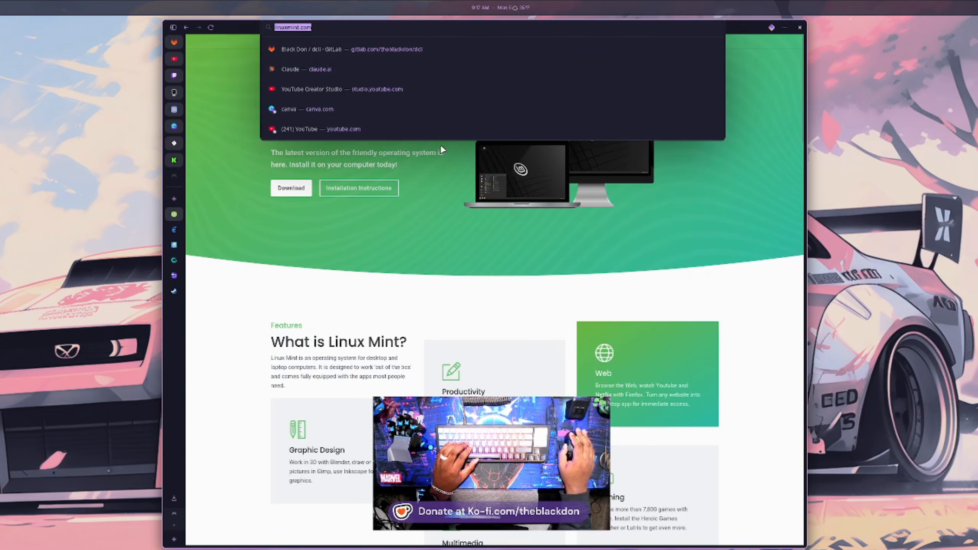
pyautogui.moveTo(474, 217)
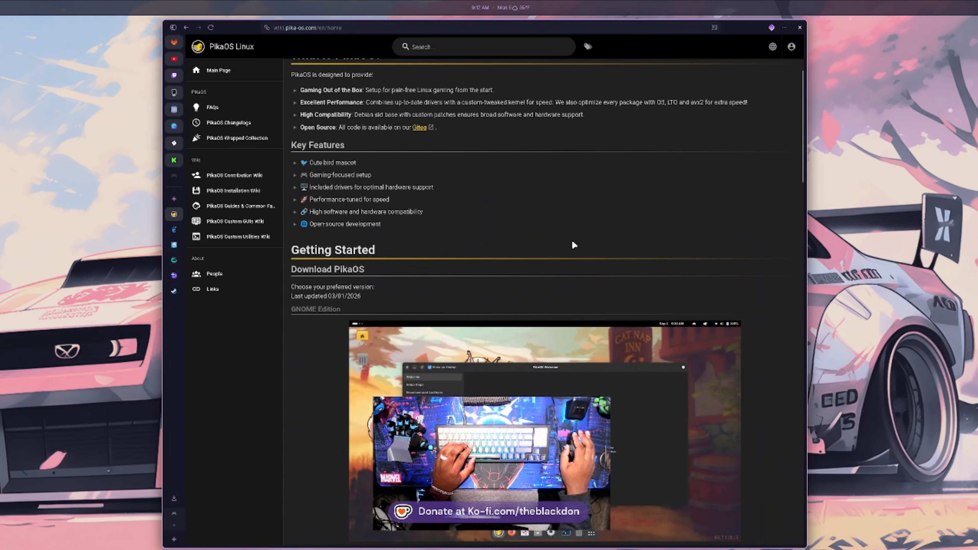
pyautogui.scroll(-3)
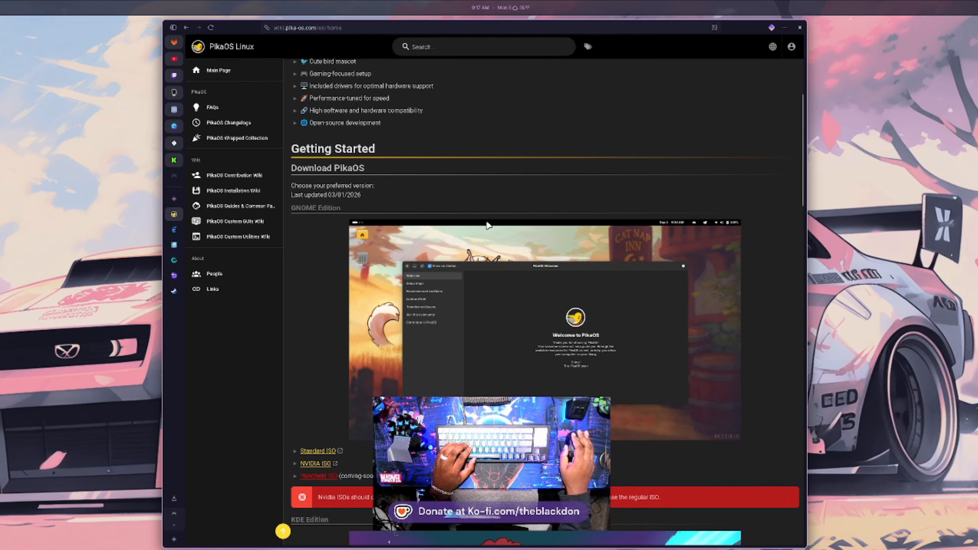
pyautogui.scroll(-3)
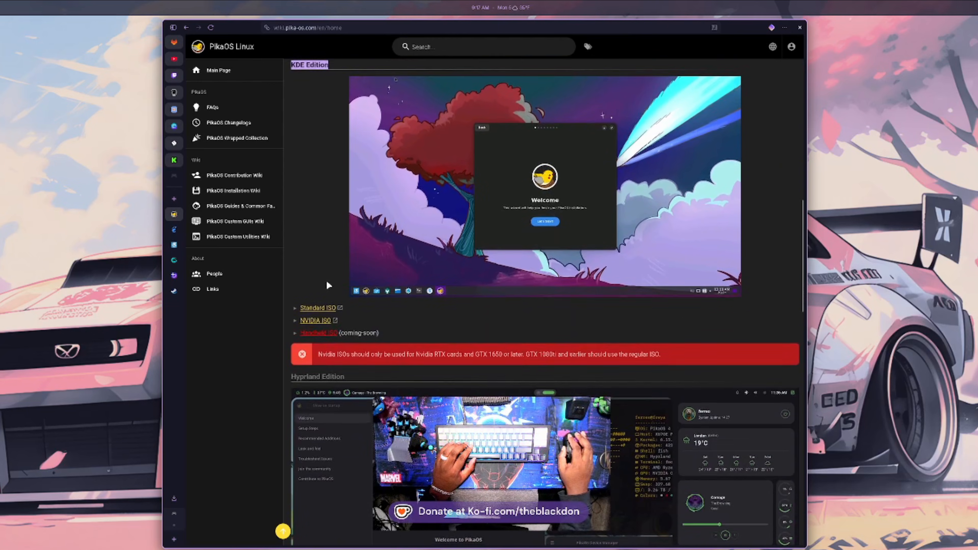
pyautogui.scroll(-3)
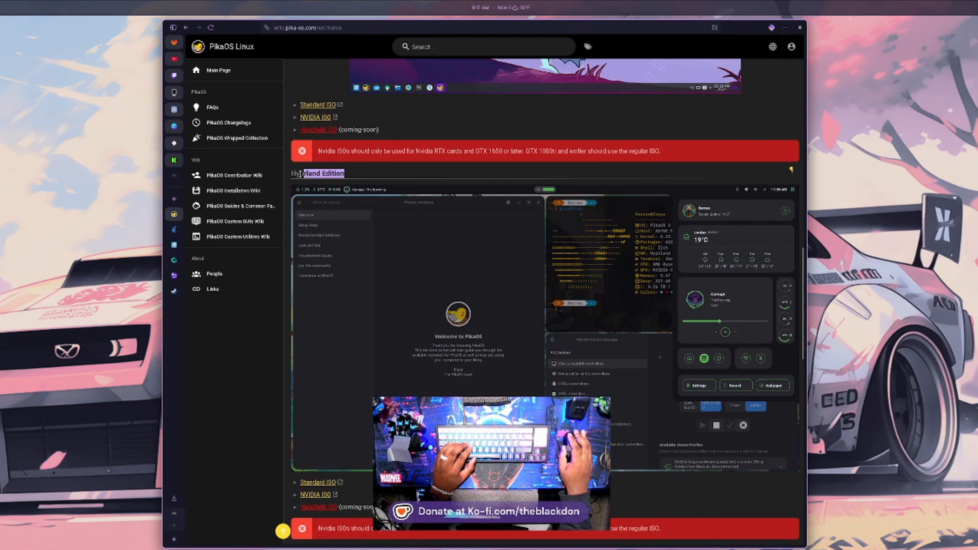
pyautogui.scroll(-3)
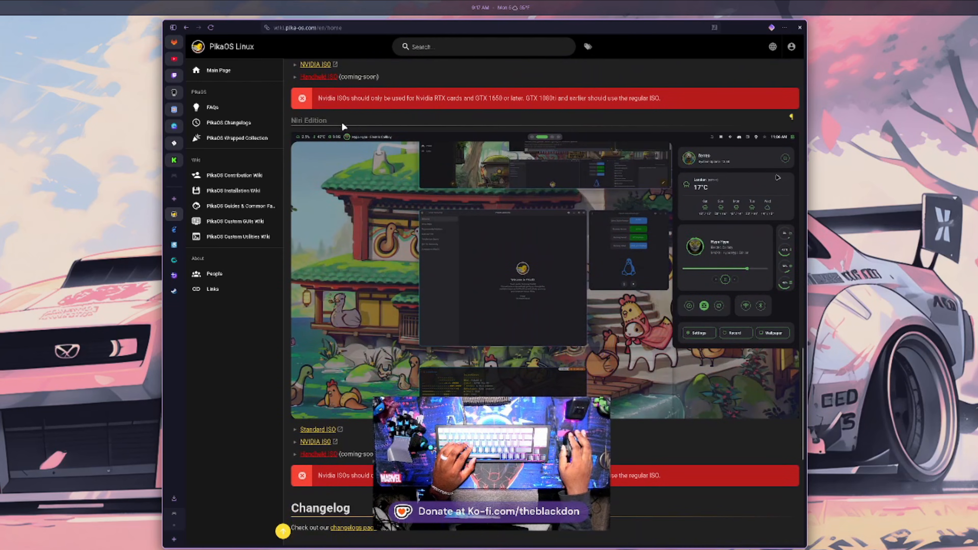
pyautogui.scroll(3)
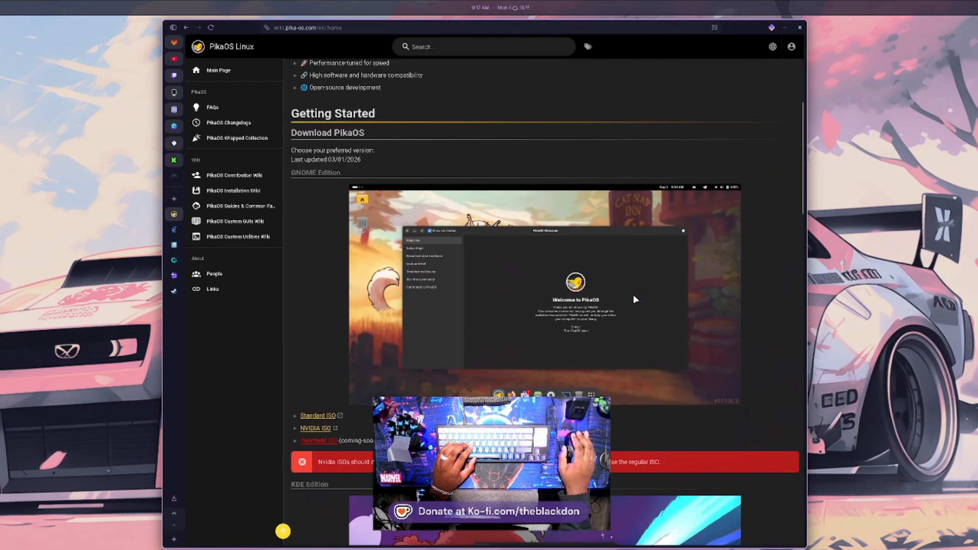
pyautogui.scroll(3)
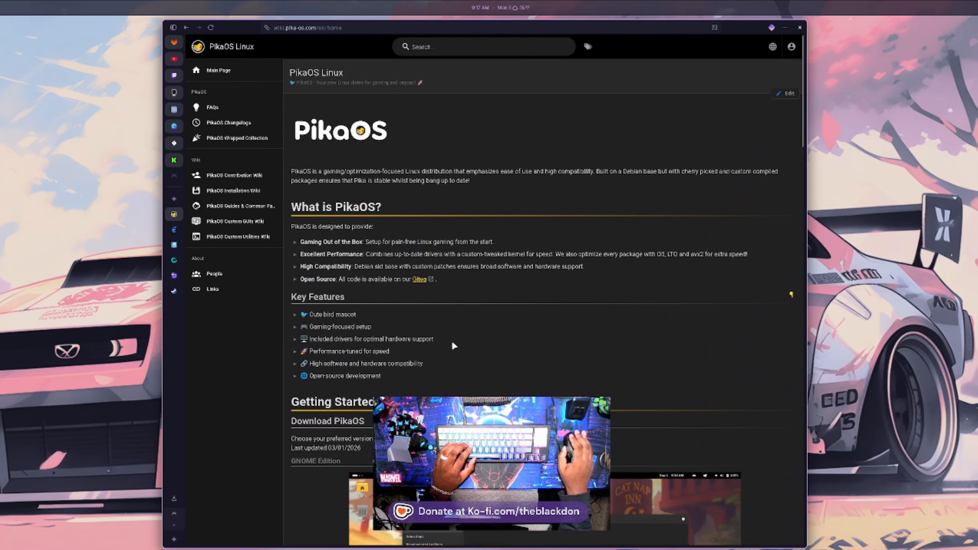
pyautogui.moveTo(431, 337)
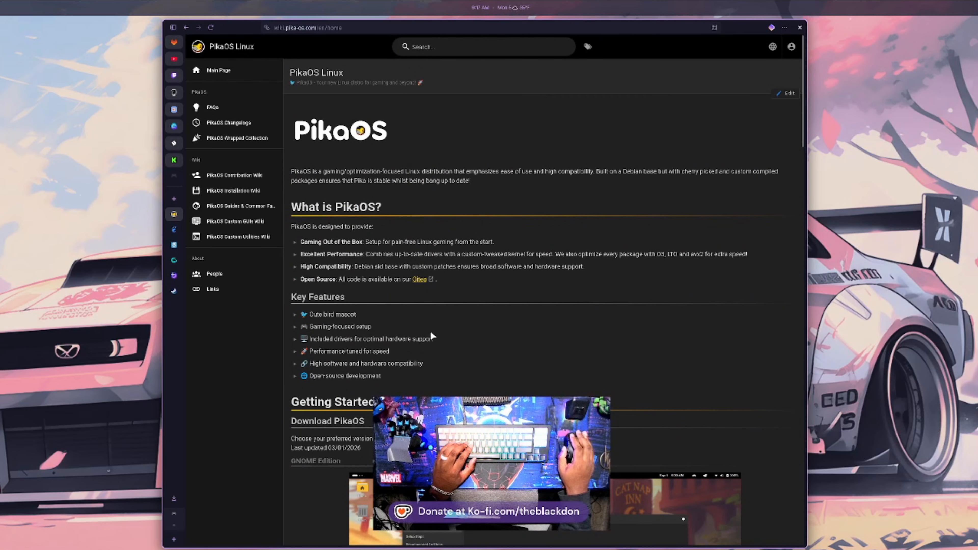
pyautogui.moveTo(472, 209)
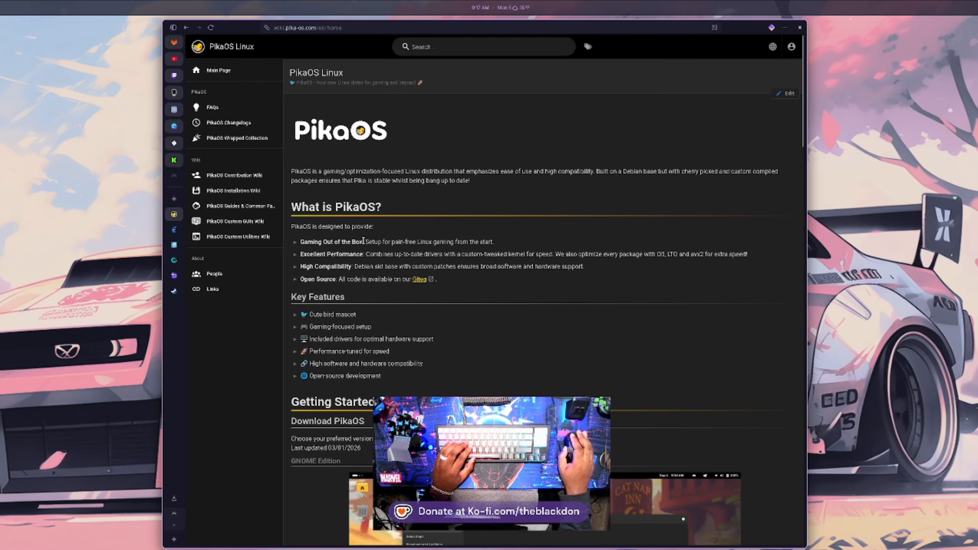
pyautogui.moveTo(303, 232)
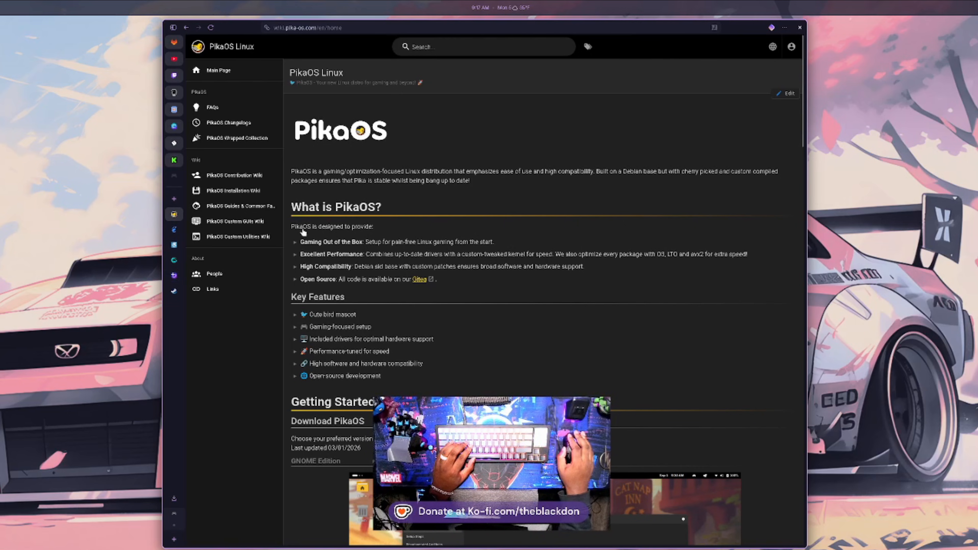
pyautogui.moveTo(430, 206)
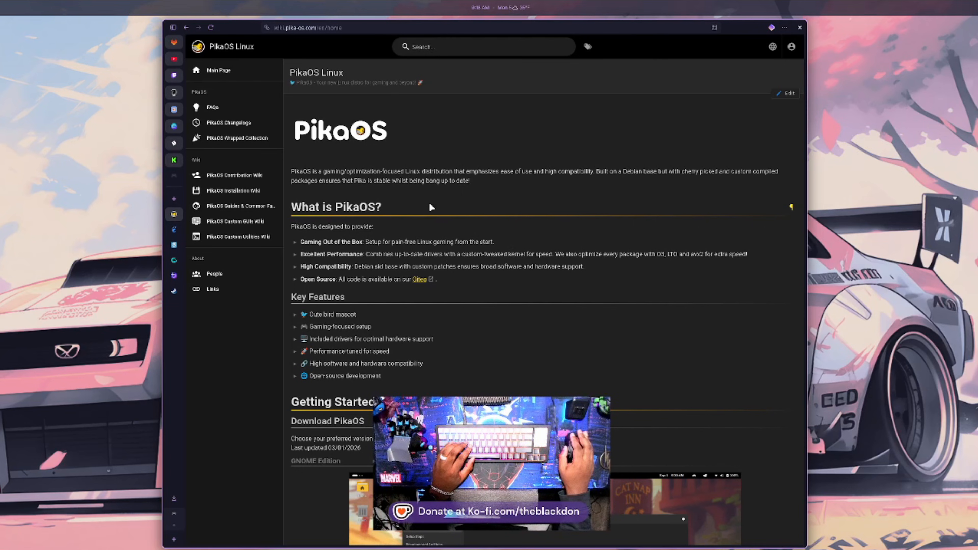
pyautogui.moveTo(443, 226)
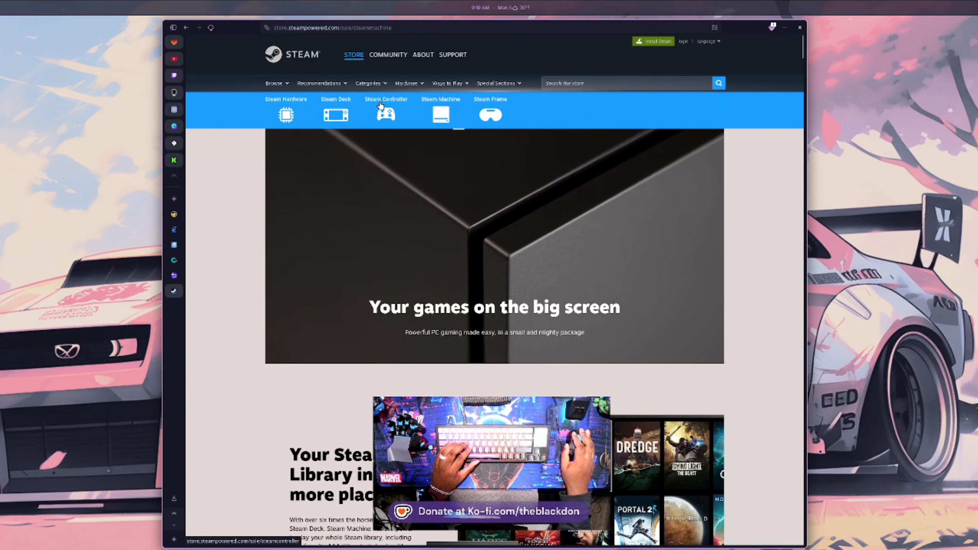
# Browse the Steam Controller features page, then move on to the Steam Deck page.
pyautogui.click(385, 111)
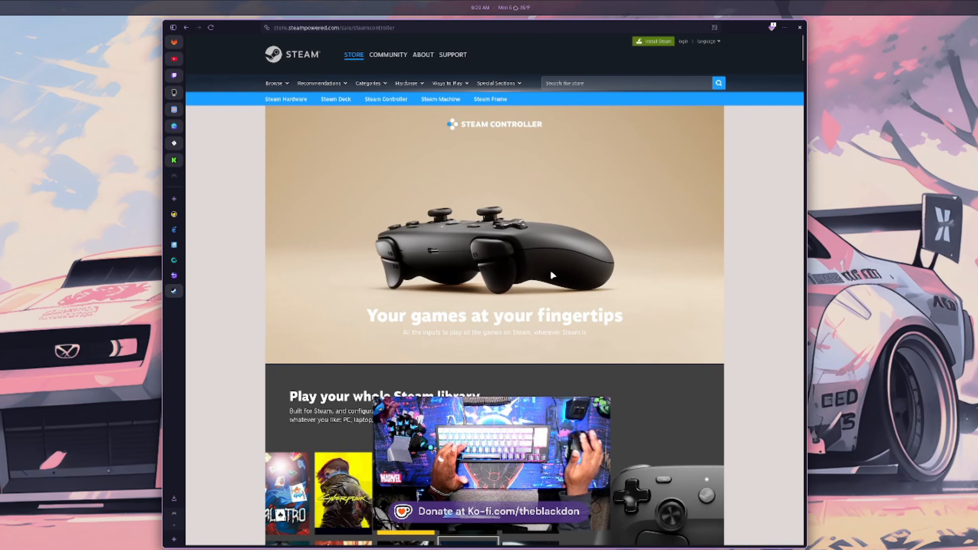
pyautogui.scroll(-3)
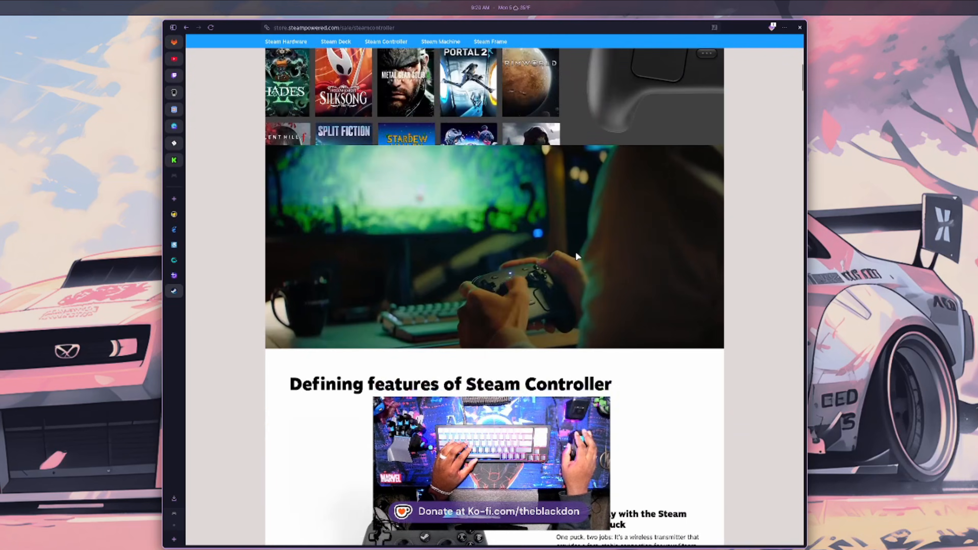
pyautogui.scroll(-3)
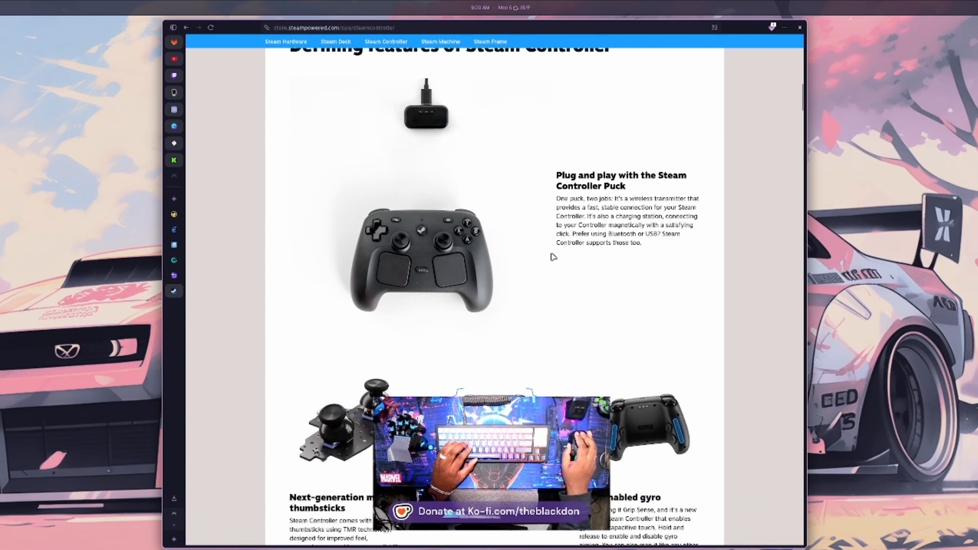
pyautogui.scroll(-3)
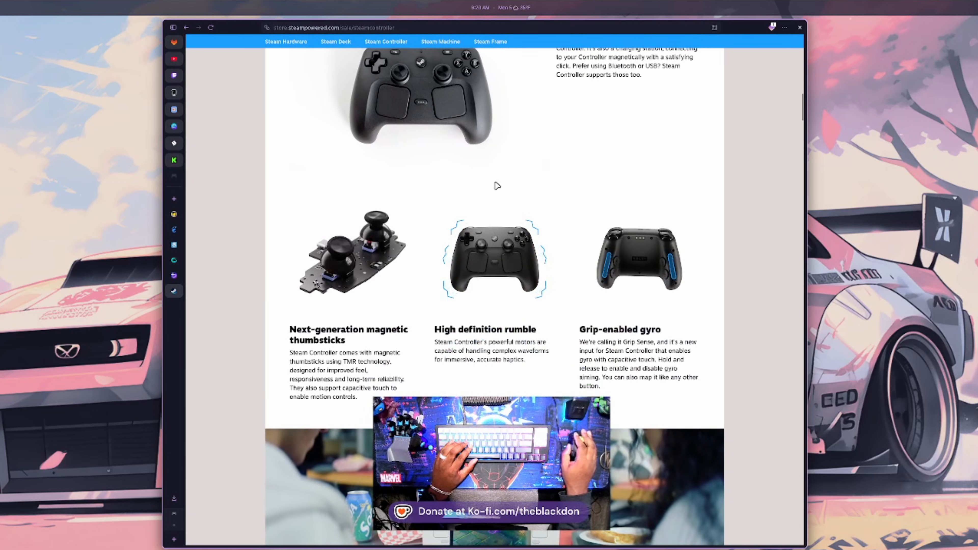
pyautogui.scroll(3)
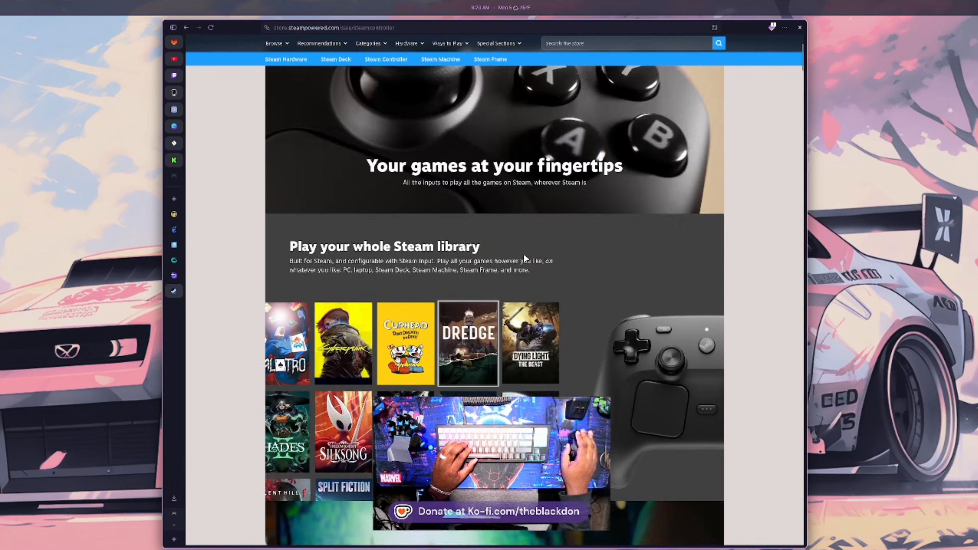
pyautogui.scroll(3)
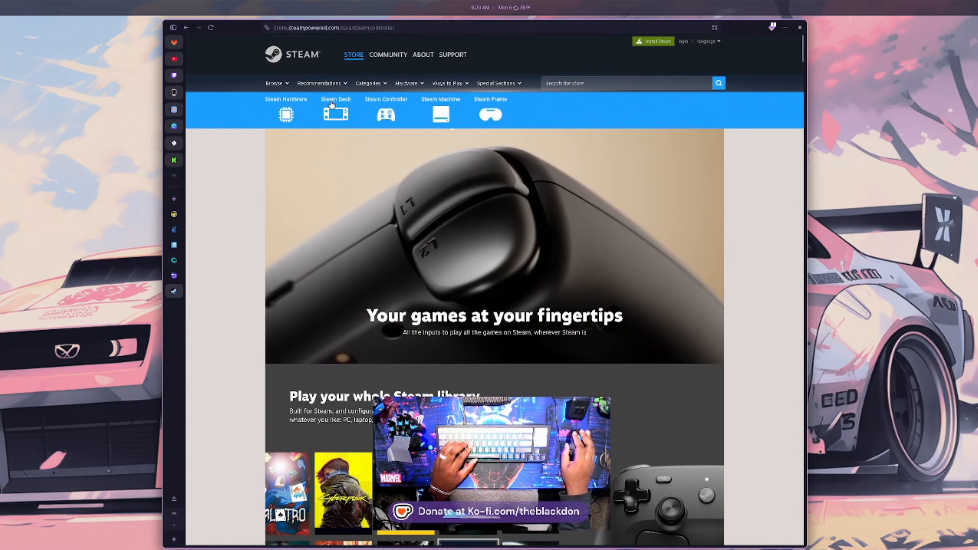
pyautogui.click(335, 112)
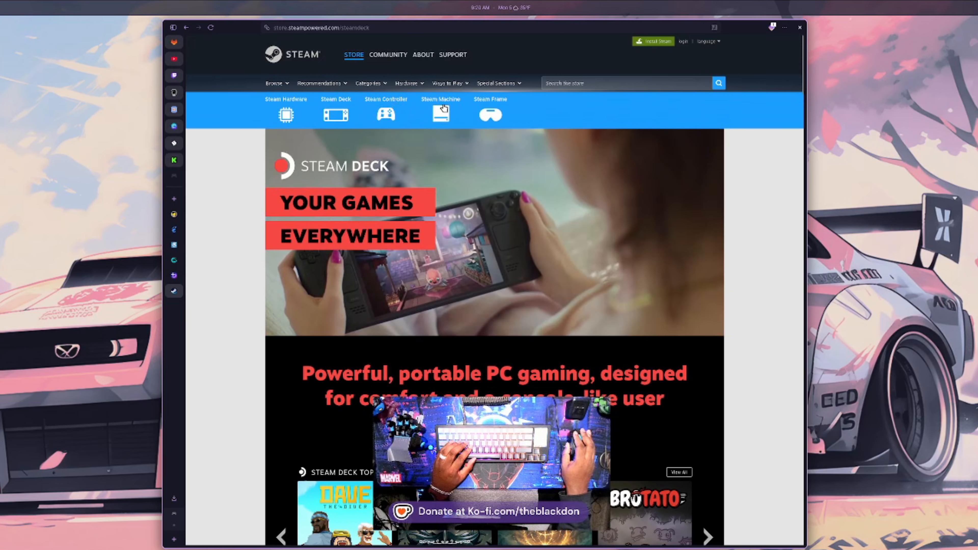
# Review the Steam Machine page's CPU, GPU, storage, connectivity and power specifications.
pyautogui.click(439, 109)
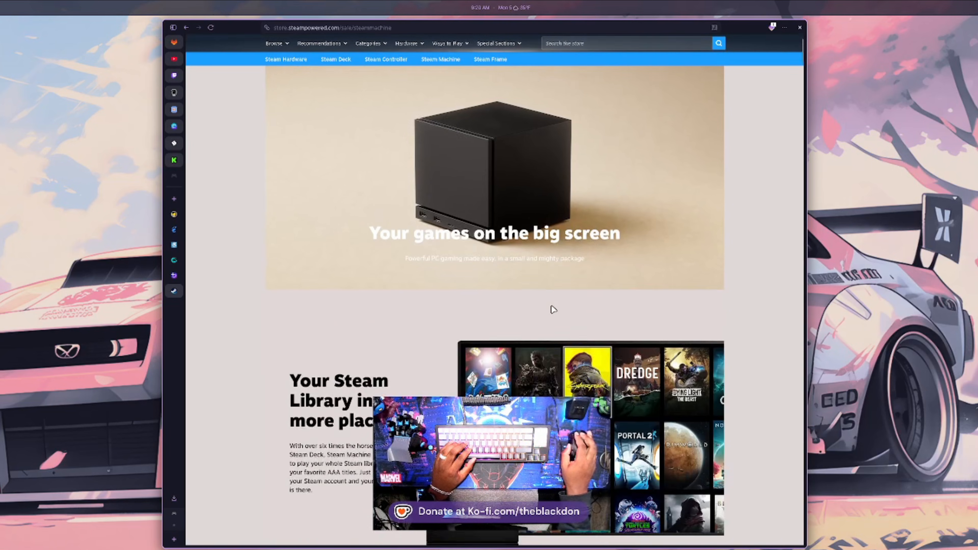
pyautogui.scroll(-3)
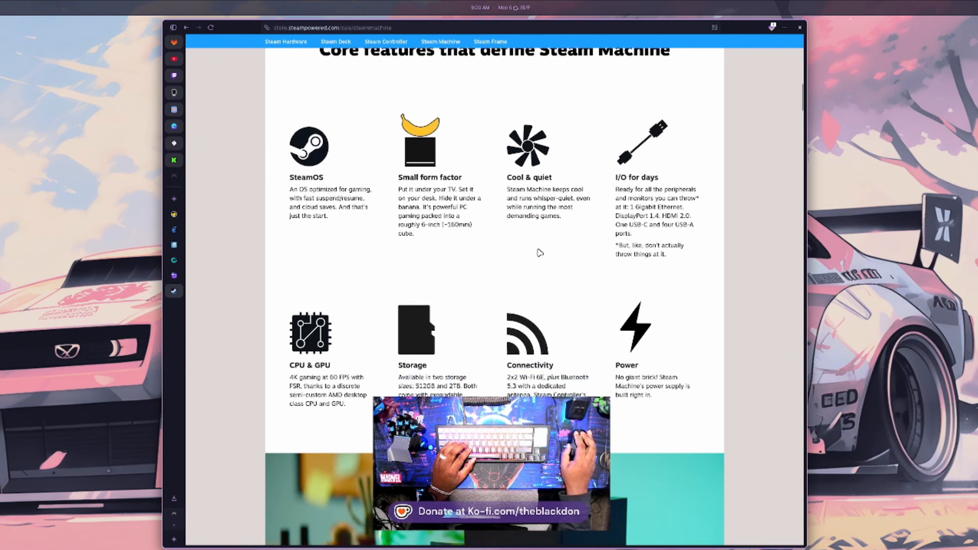
pyautogui.scroll(-3)
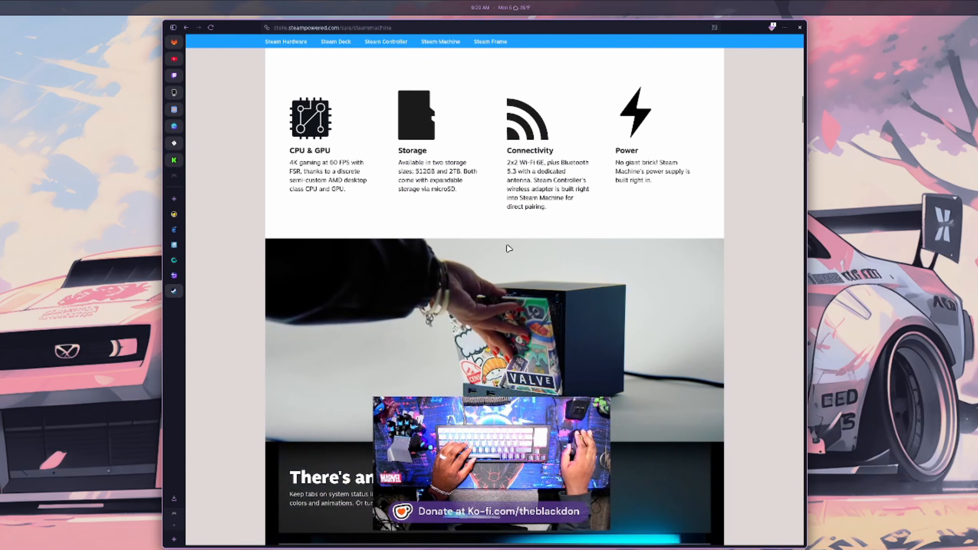
pyautogui.scroll(-3)
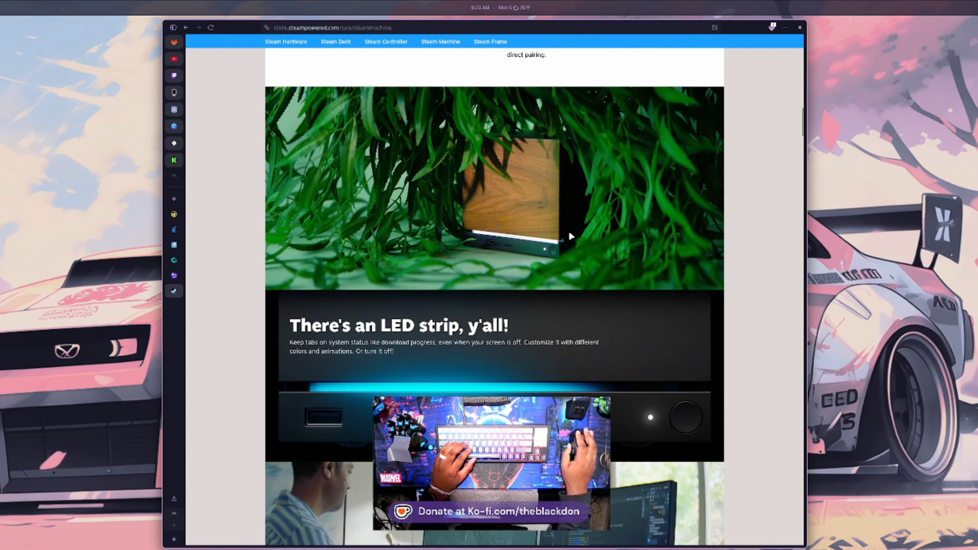
pyautogui.scroll(-3)
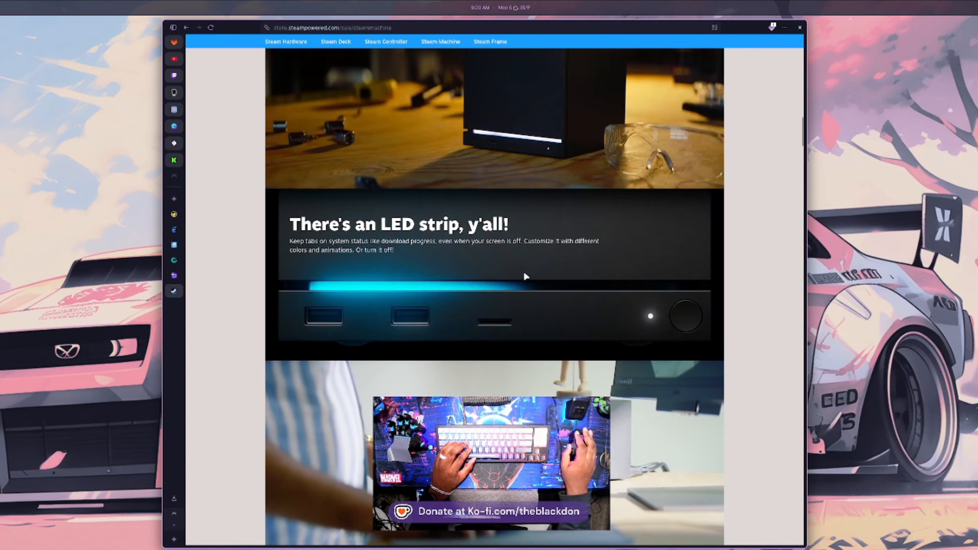
pyautogui.scroll(-3)
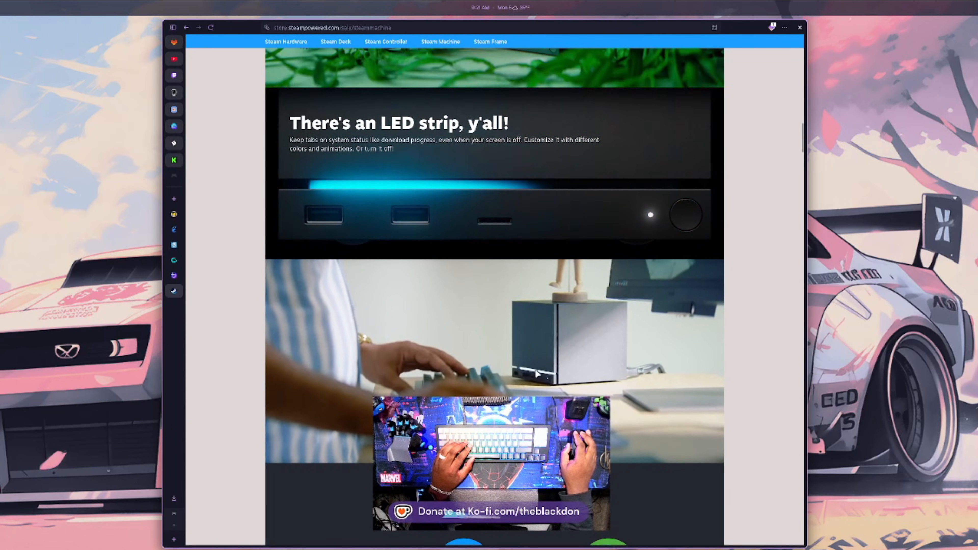
pyautogui.scroll(3)
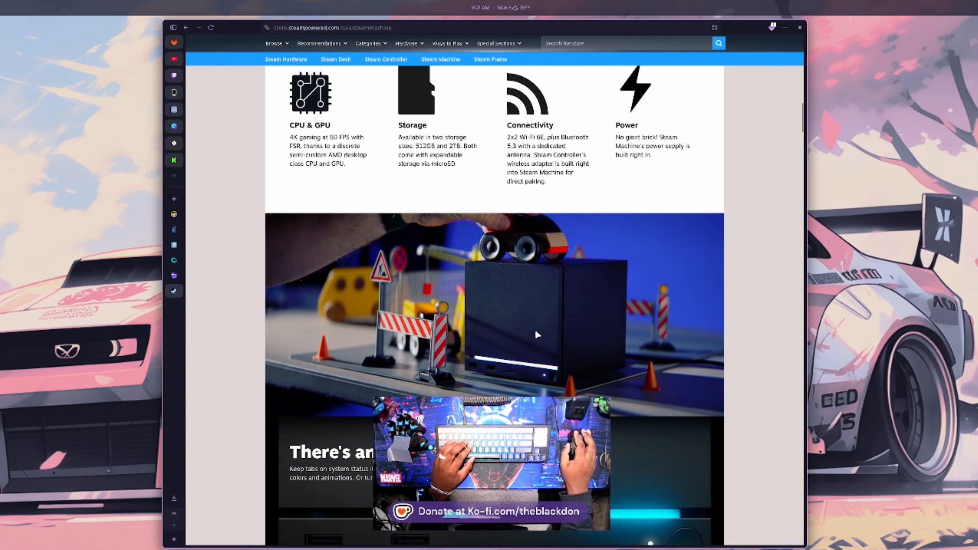
pyautogui.scroll(3)
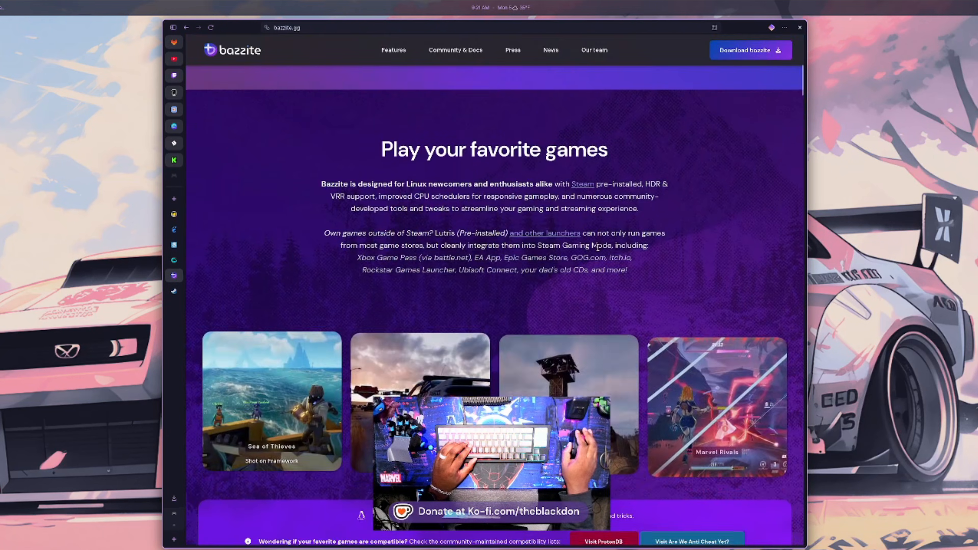
# Browse down the Bazzite homepage and go to its Download bazzite page.
pyautogui.scroll(-3)
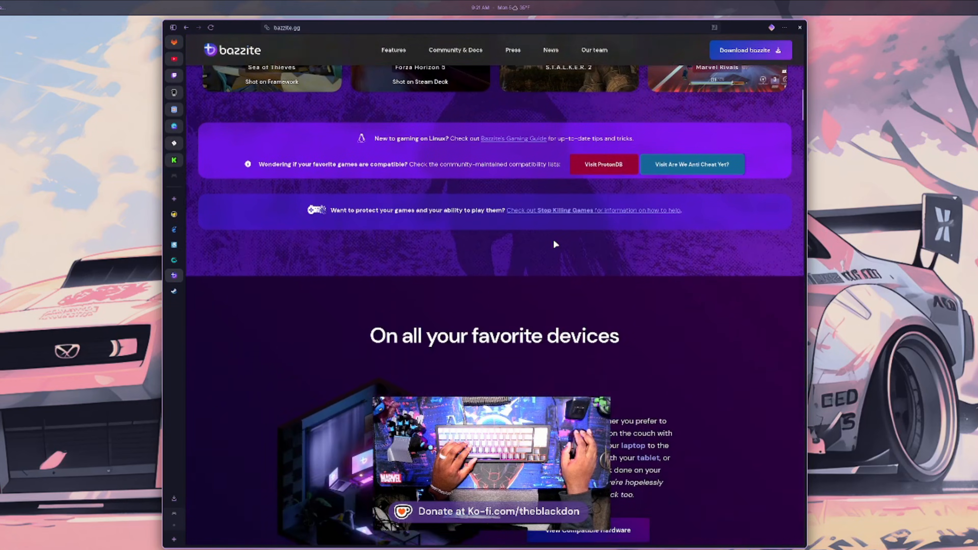
pyautogui.scroll(-3)
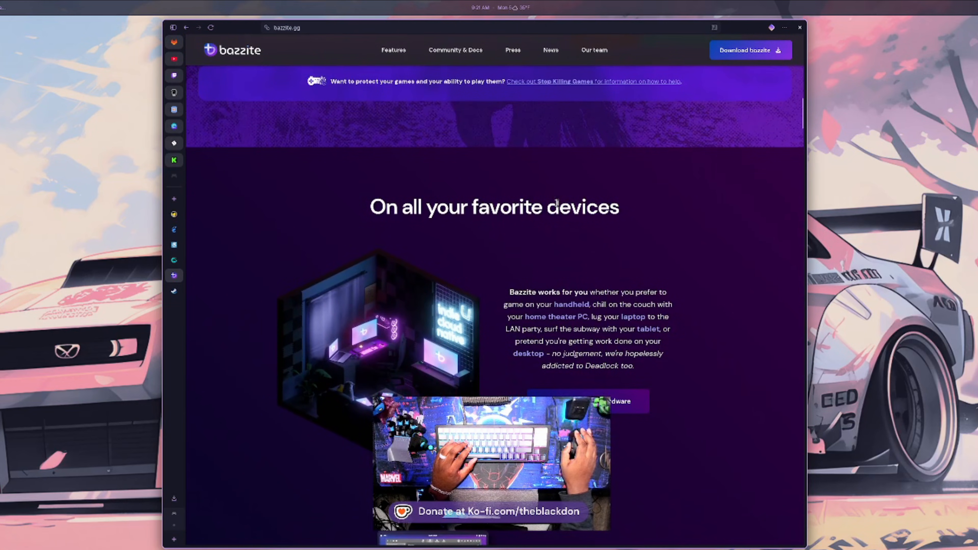
pyautogui.click(749, 50)
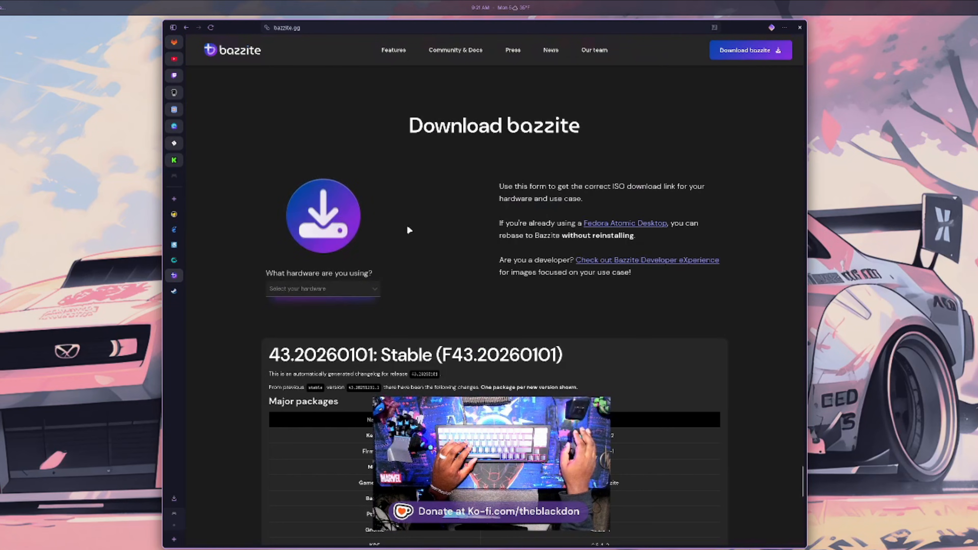
pyautogui.click(321, 289)
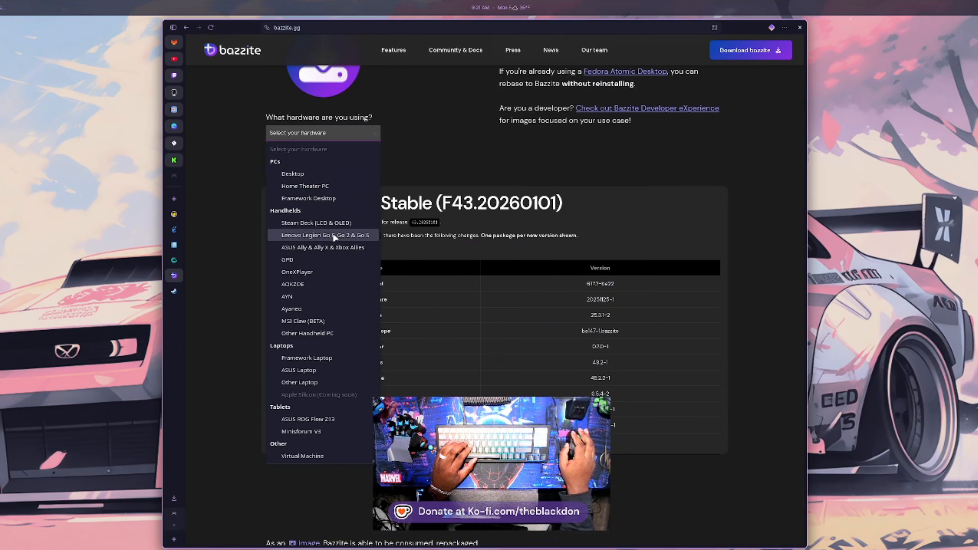
pyautogui.moveTo(322, 173)
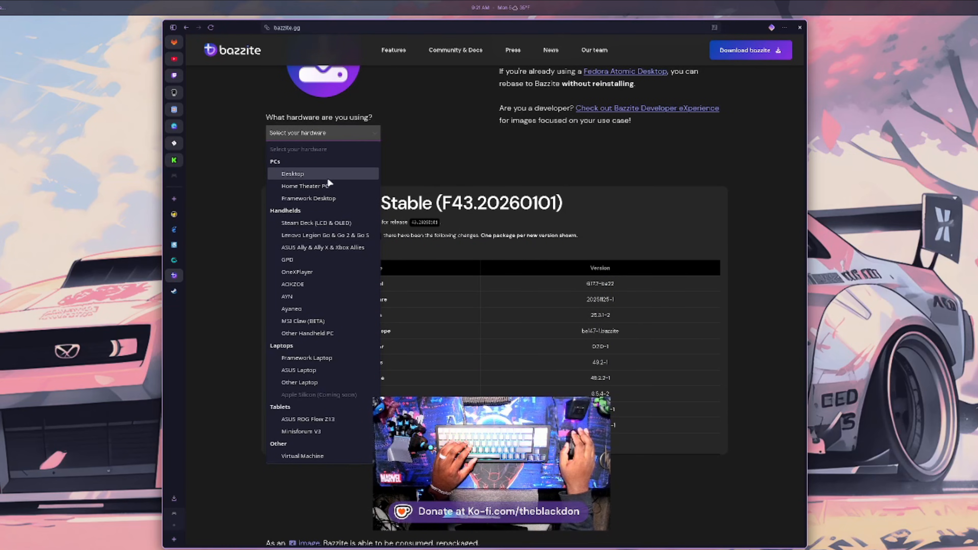
pyautogui.moveTo(308, 198)
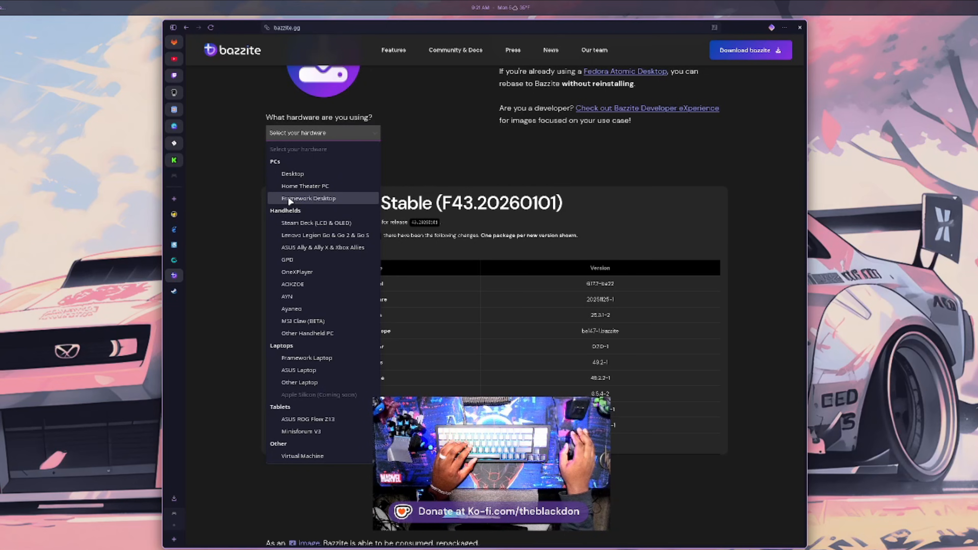
pyautogui.moveTo(322, 223)
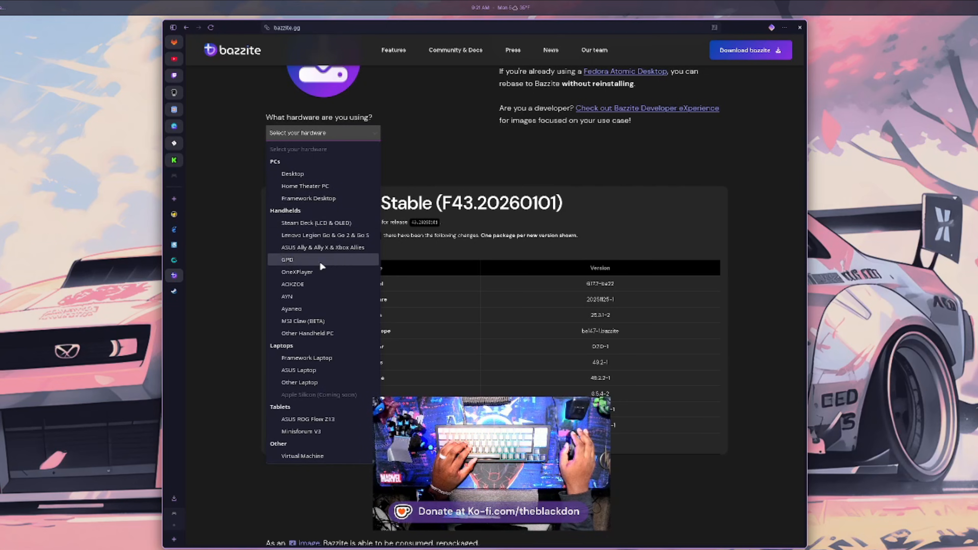
pyautogui.moveTo(341, 297)
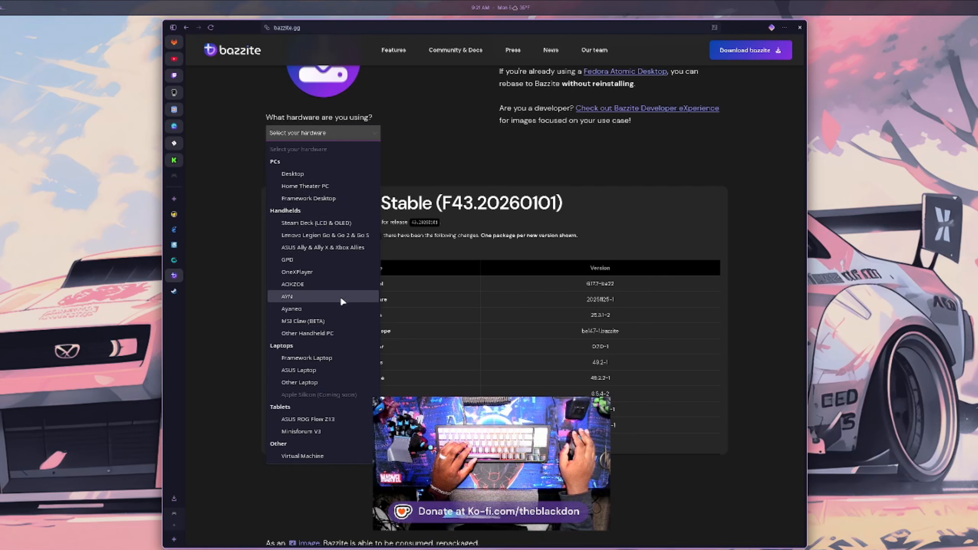
pyautogui.moveTo(304, 370)
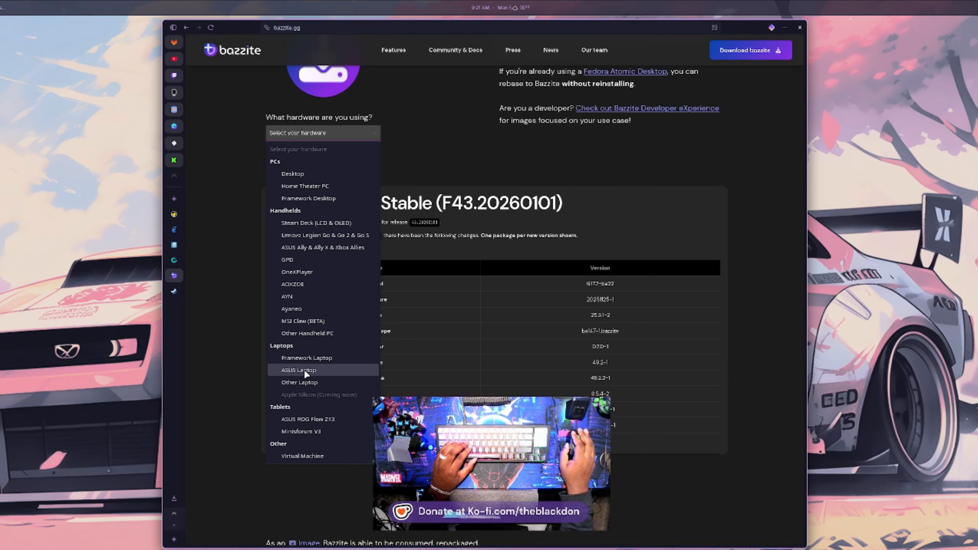
pyautogui.moveTo(303, 381)
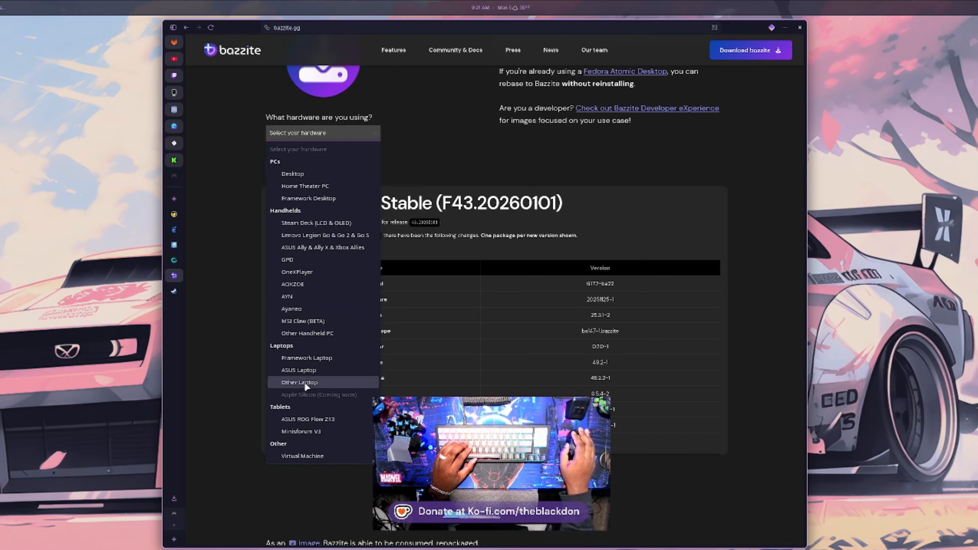
pyautogui.moveTo(323, 419)
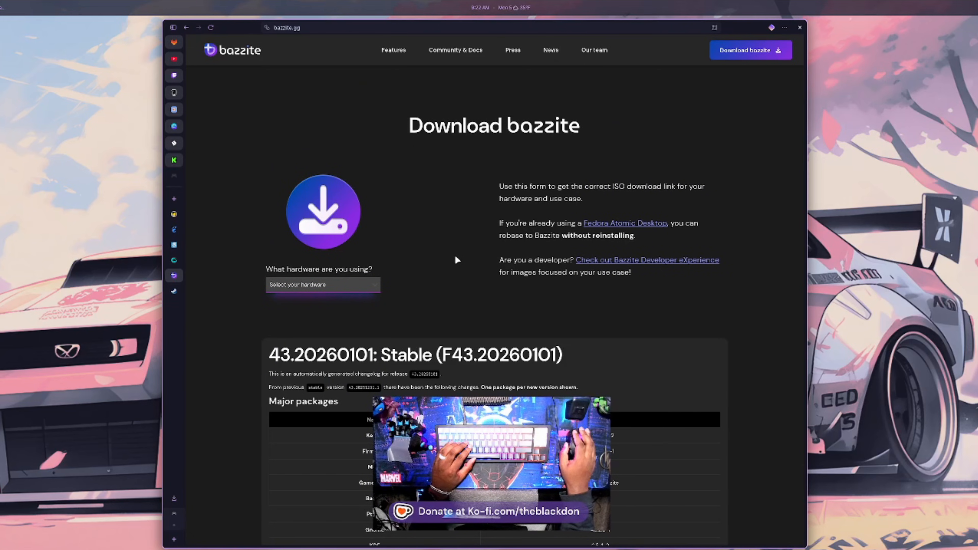
pyautogui.moveTo(442, 274)
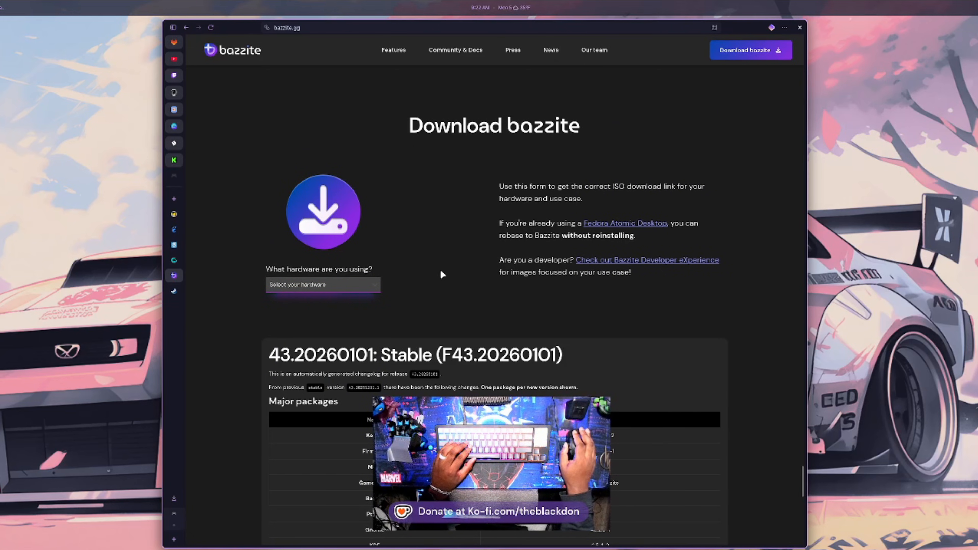
pyautogui.moveTo(406, 267)
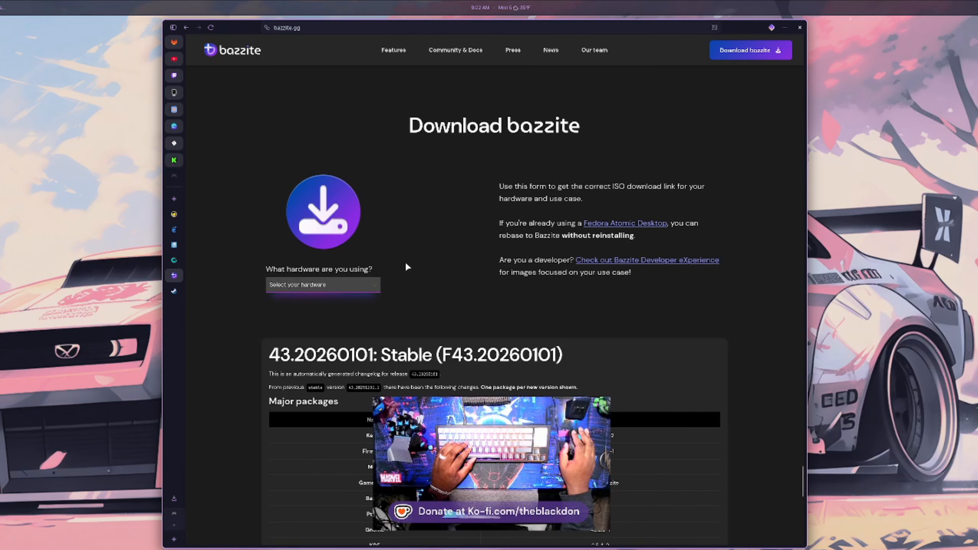
pyautogui.moveTo(437, 244)
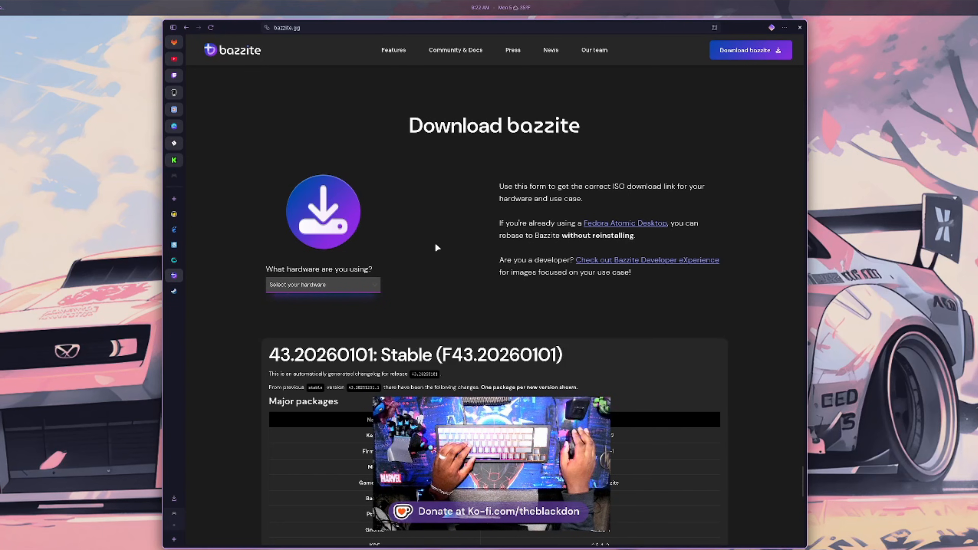
pyautogui.moveTo(334, 258)
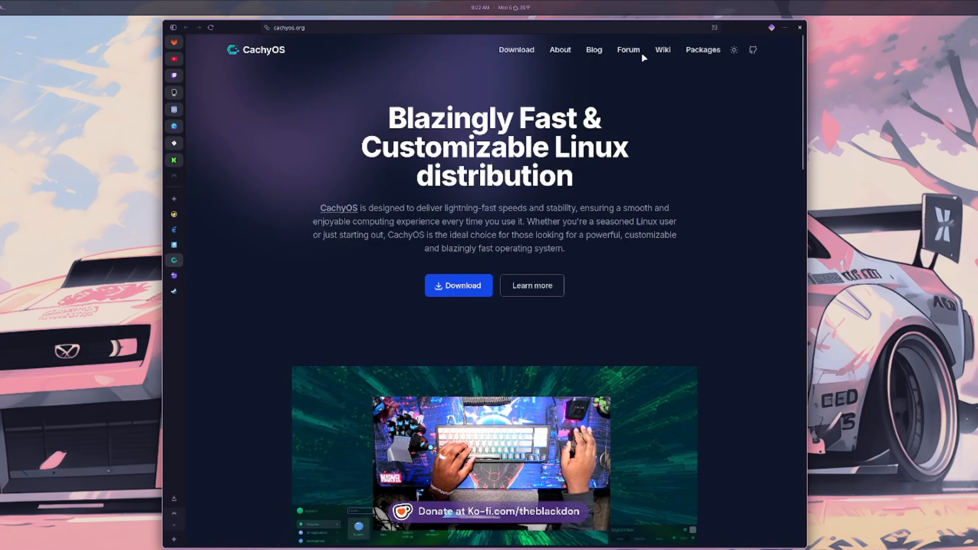
# Glance past the CachyOS hero section and return to its Download button.
pyautogui.scroll(-3)
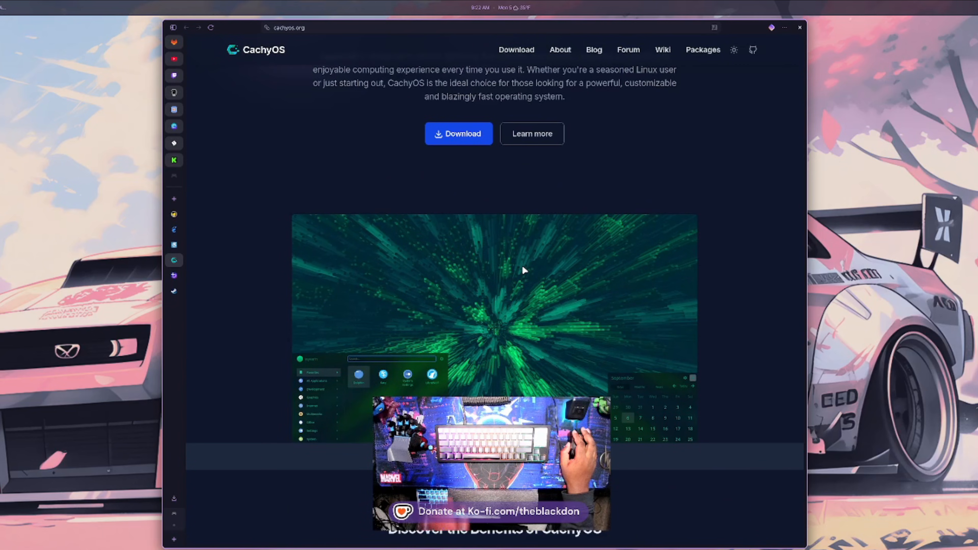
pyautogui.moveTo(567, 273)
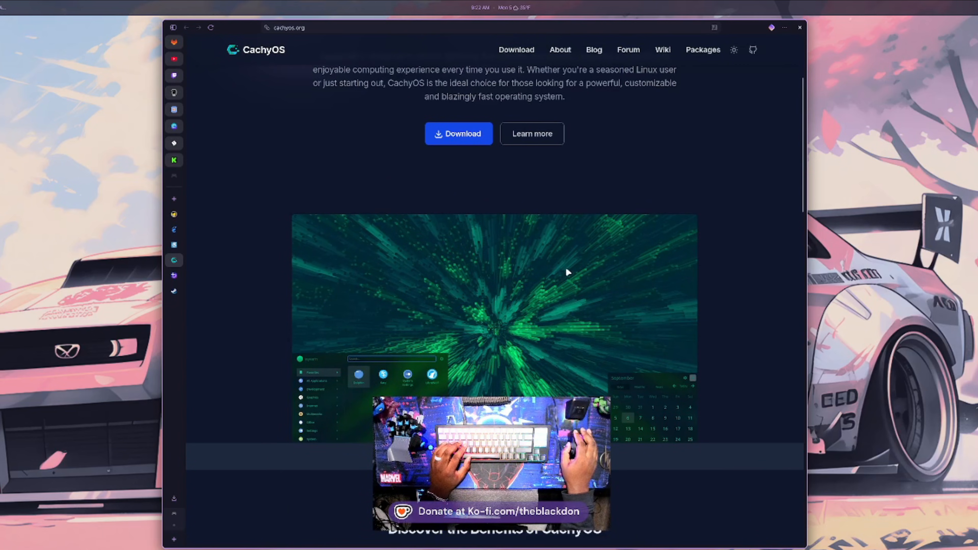
pyautogui.scroll(3)
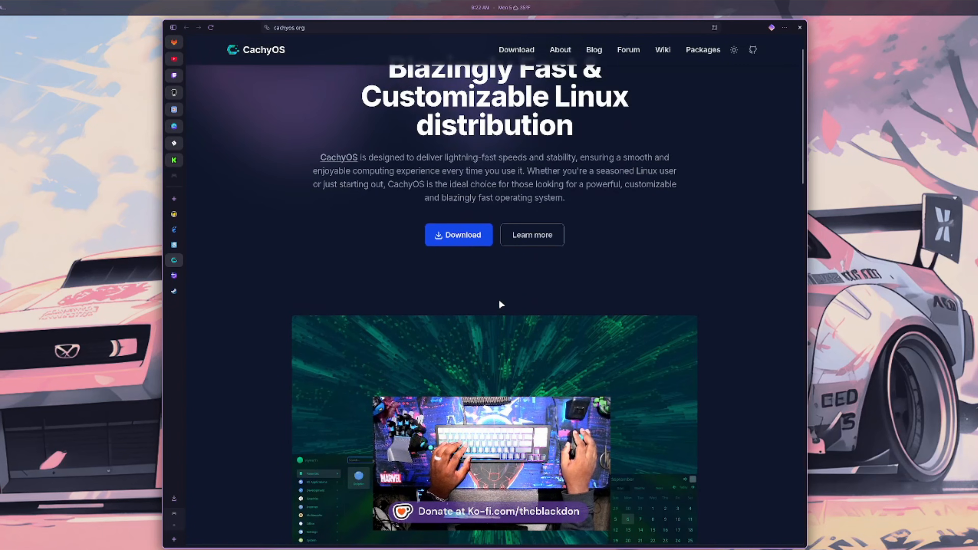
pyautogui.moveTo(458, 235)
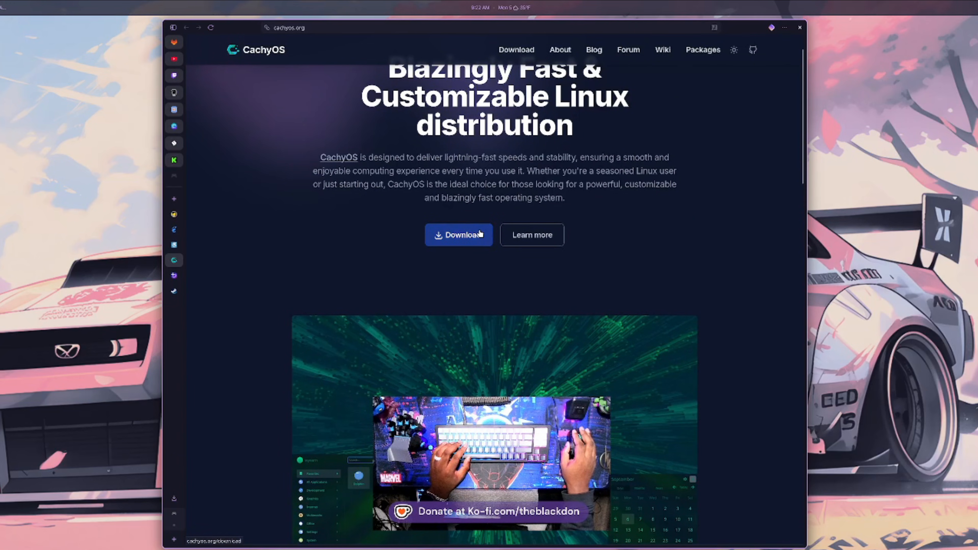
# Go to the CachyOS download page via the homepage Download button.
pyautogui.click(458, 235)
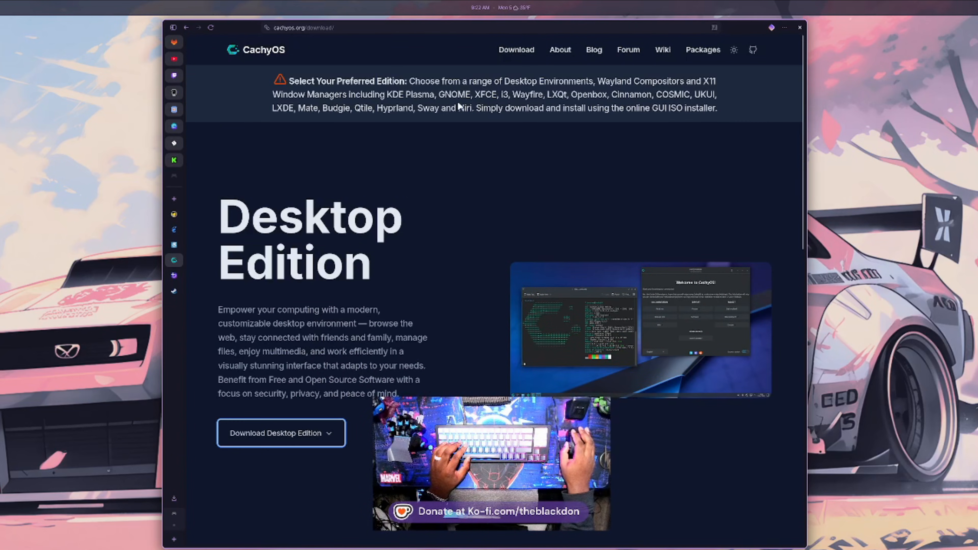
pyautogui.moveTo(688, 112)
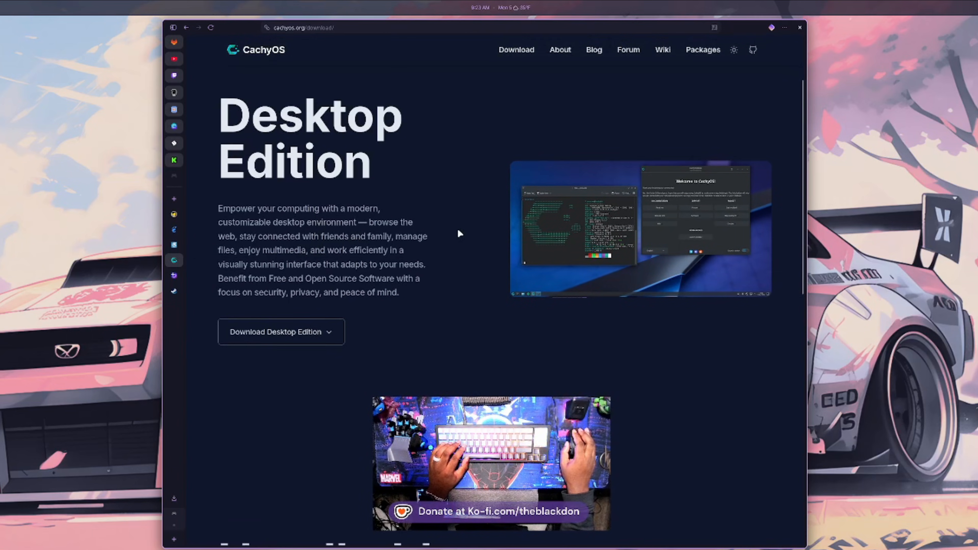
# Scroll through the Handheld Edition section and back up to the Desktop Edition.
pyautogui.scroll(-3)
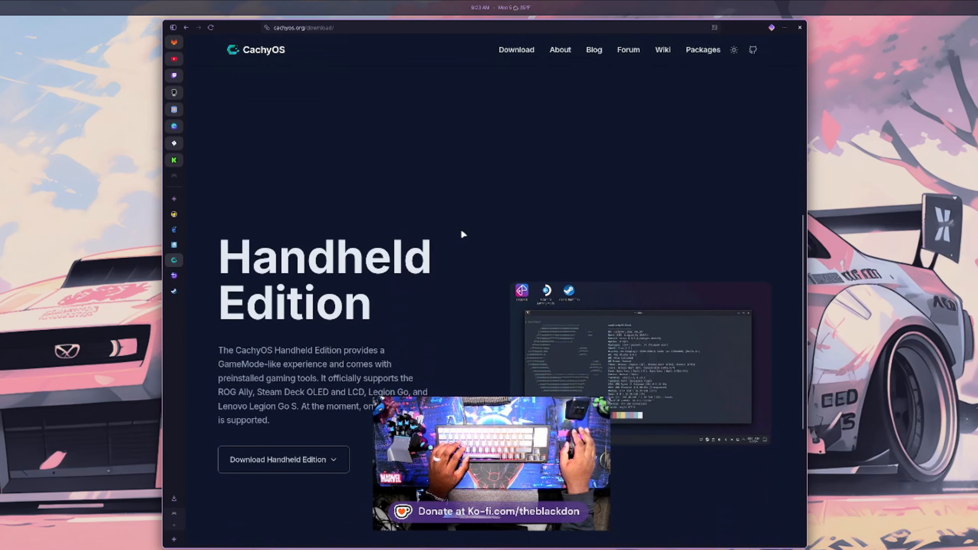
pyautogui.scroll(3)
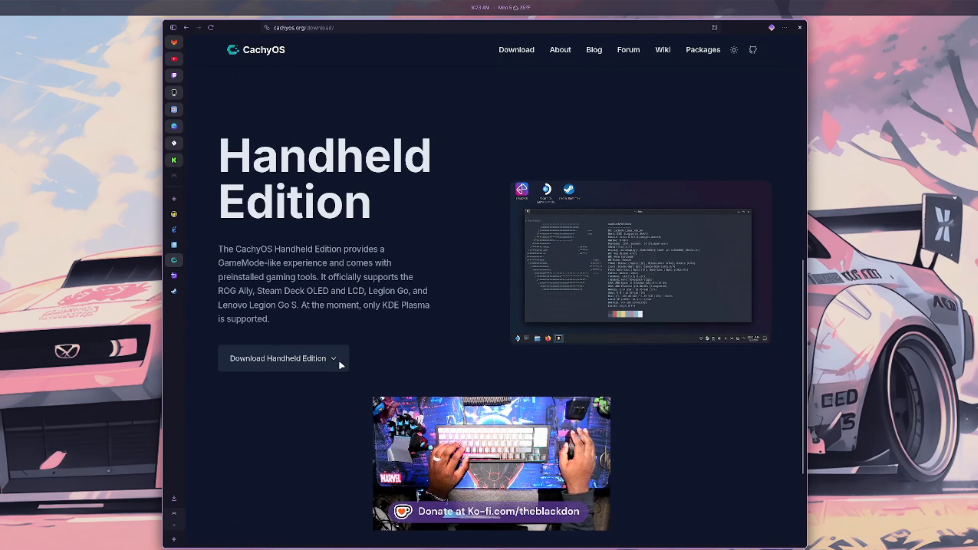
pyautogui.moveTo(387, 271)
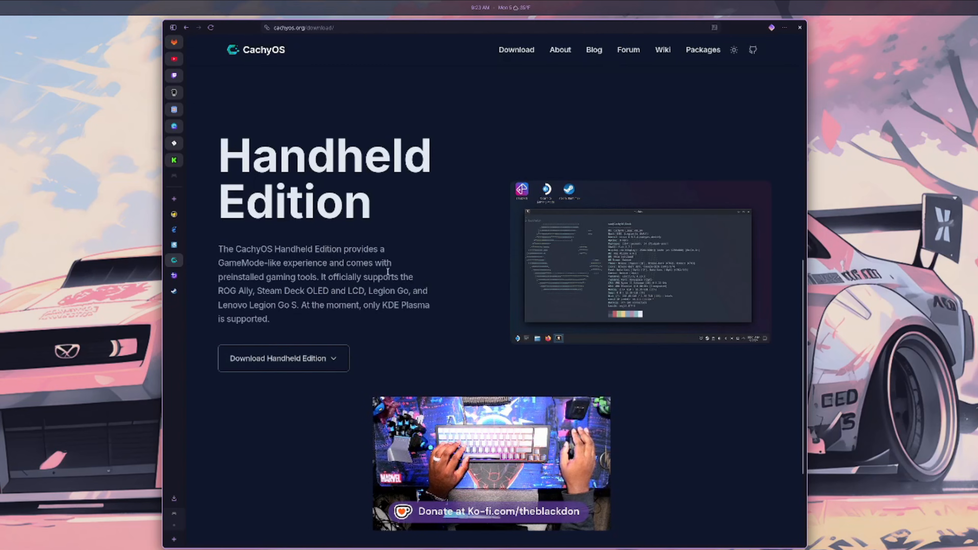
pyautogui.moveTo(348, 337)
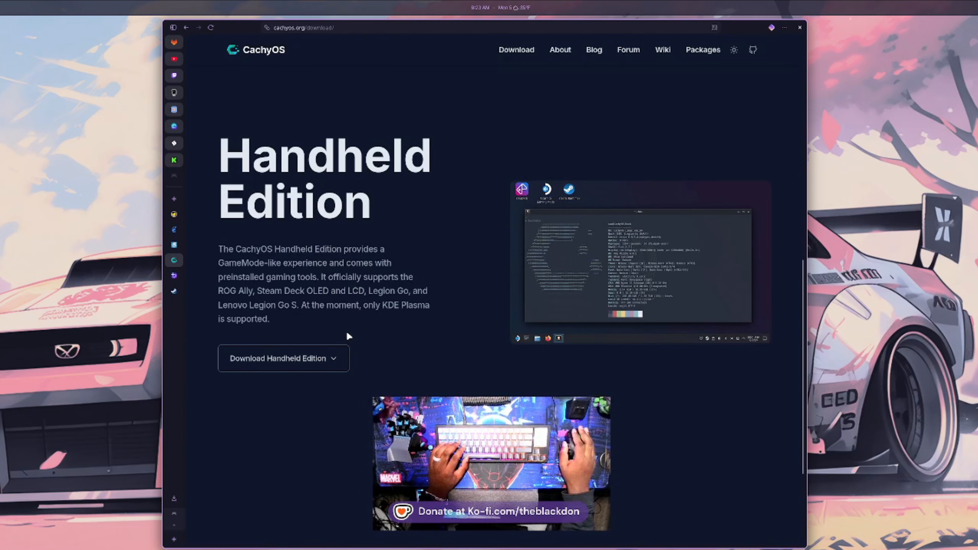
pyautogui.moveTo(386, 369)
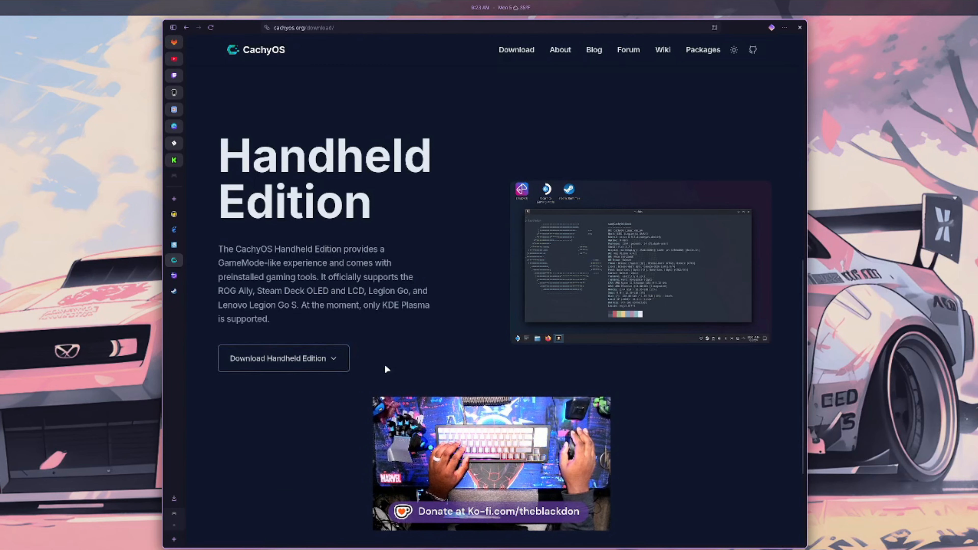
pyautogui.moveTo(404, 348)
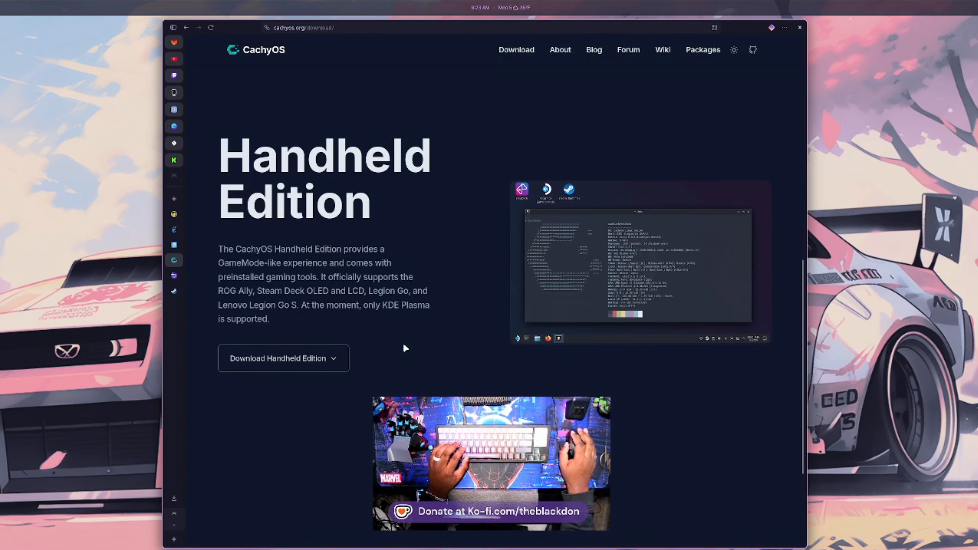
pyautogui.moveTo(494, 359)
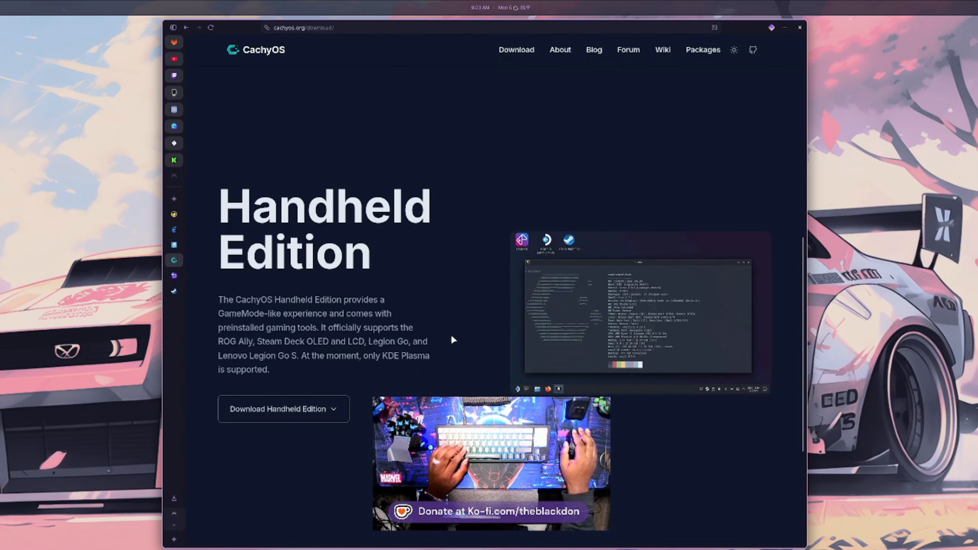
pyautogui.moveTo(487, 291)
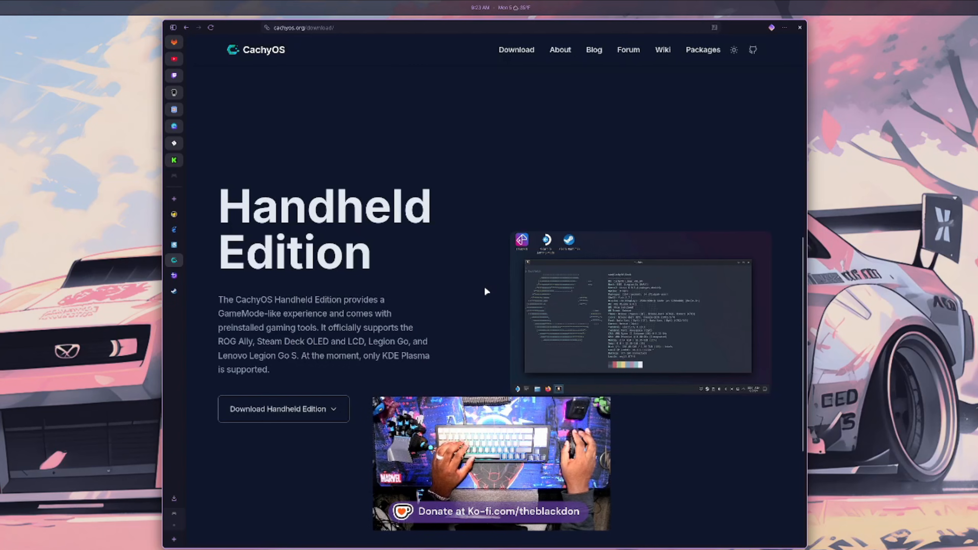
pyautogui.scroll(3)
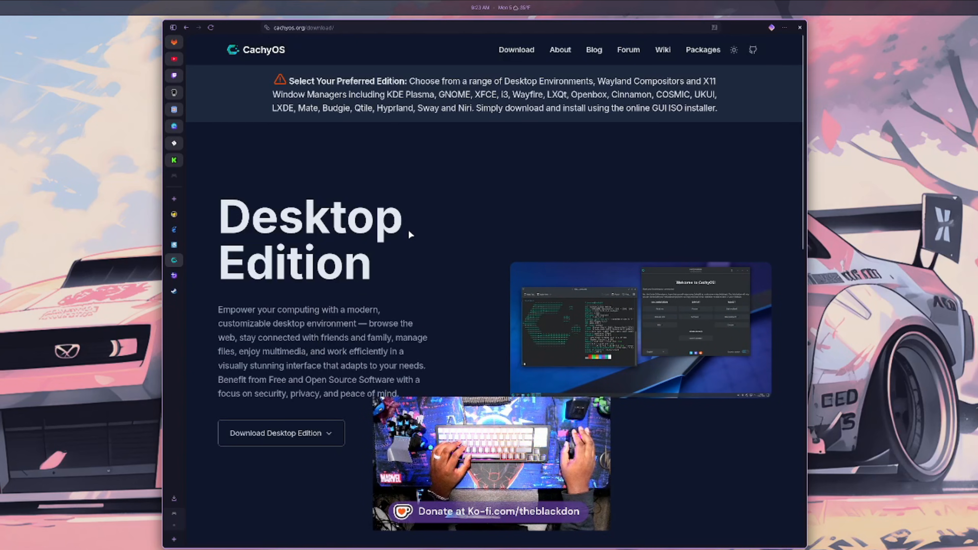
pyautogui.moveTo(436, 240)
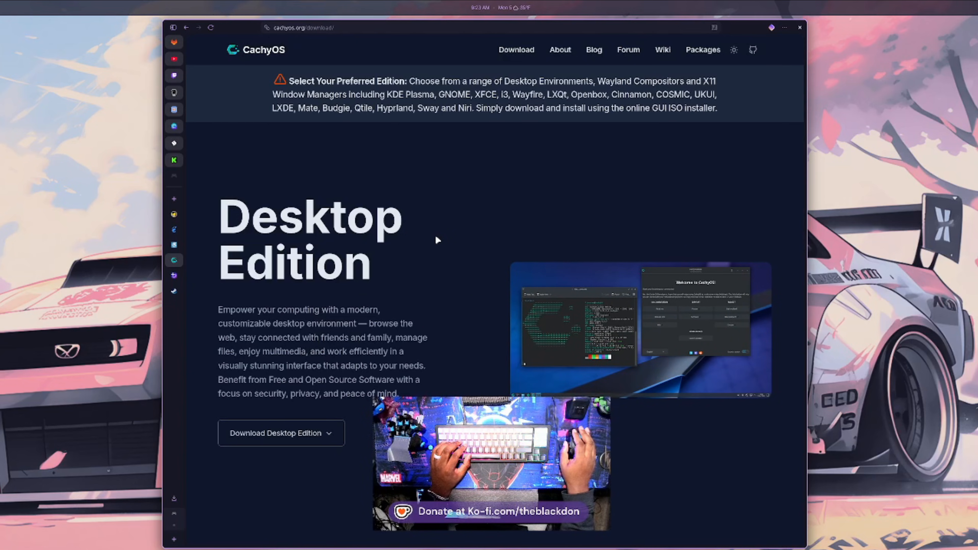
pyautogui.moveTo(480, 207)
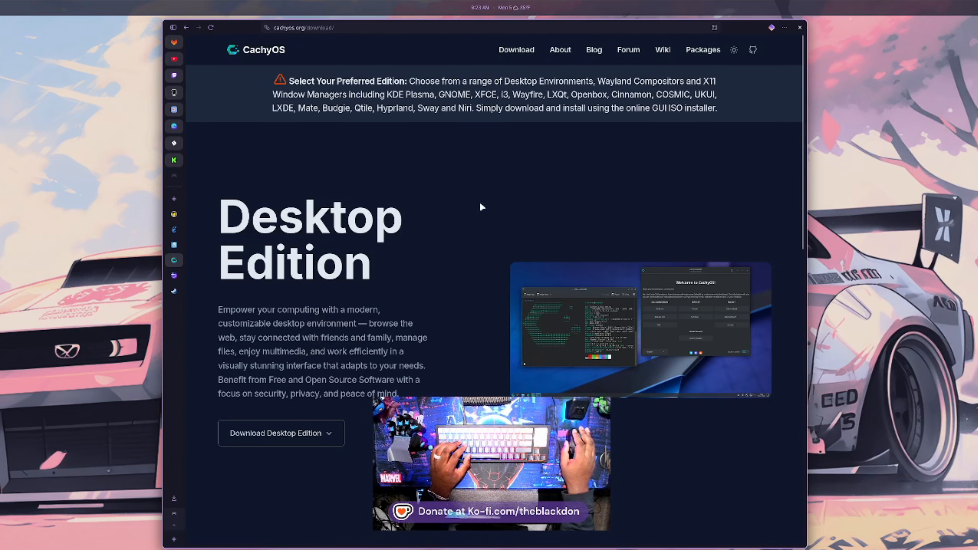
pyautogui.moveTo(519, 207)
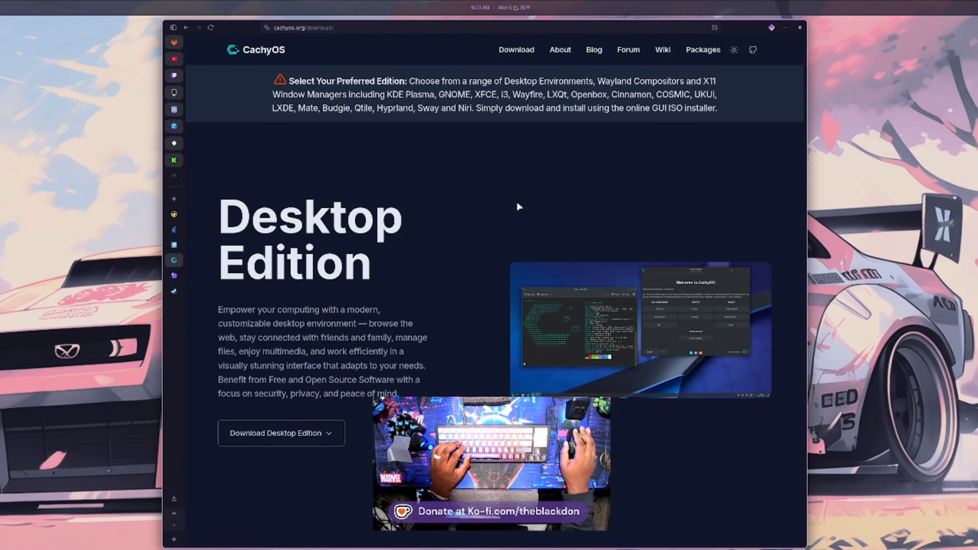
pyautogui.moveTo(462, 245)
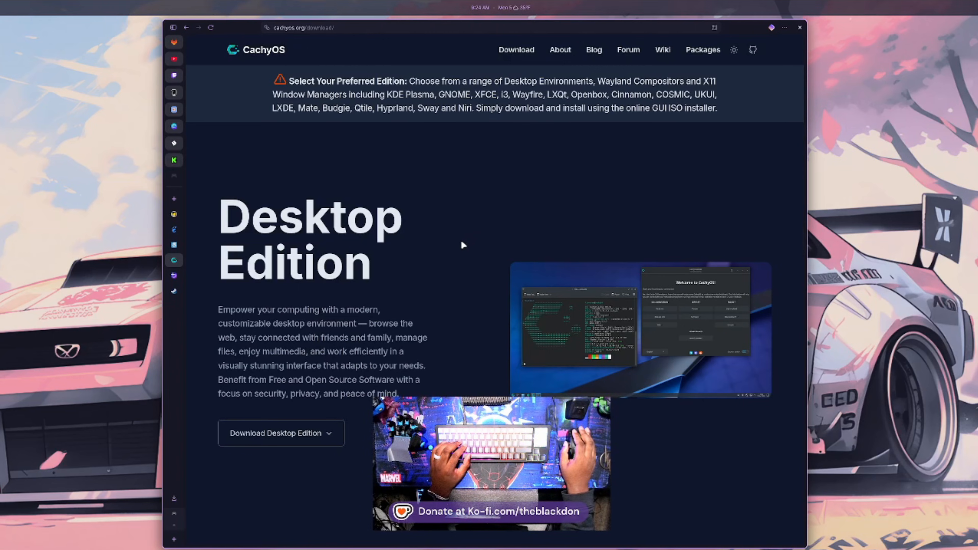
pyautogui.moveTo(516, 256)
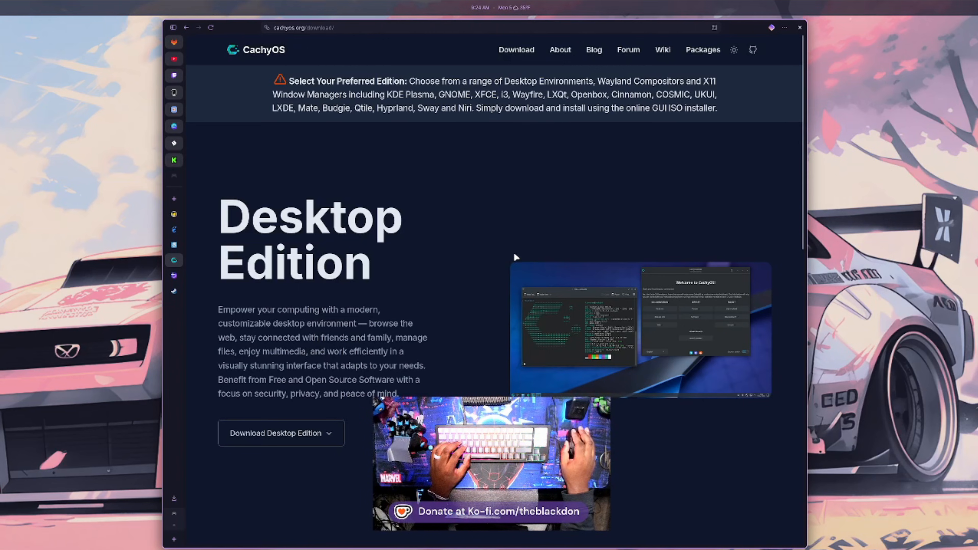
pyautogui.moveTo(517, 225)
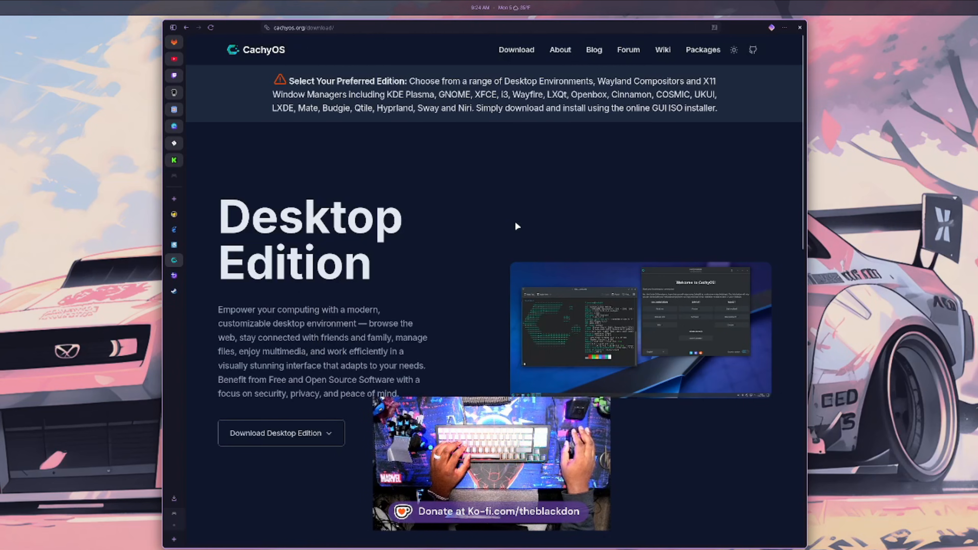
pyautogui.moveTo(467, 239)
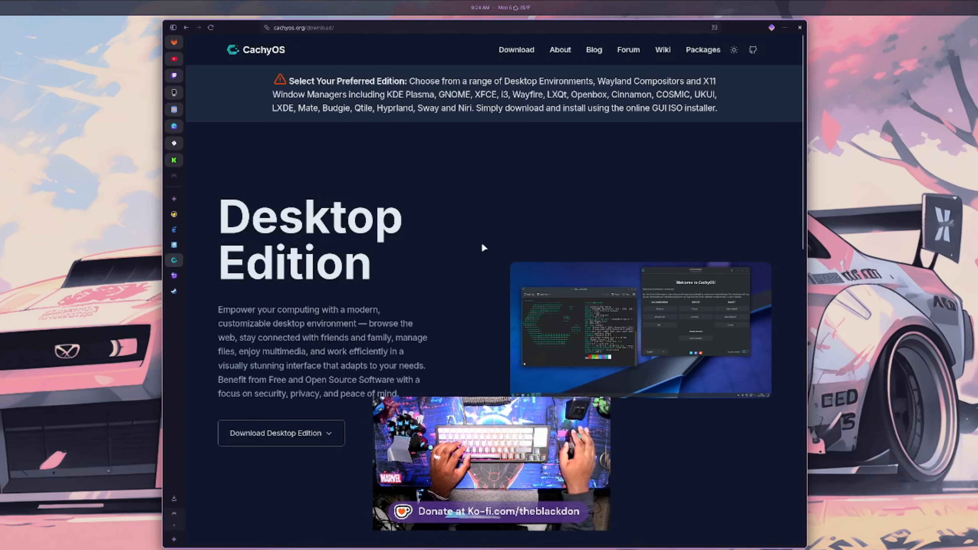
pyautogui.moveTo(426, 255)
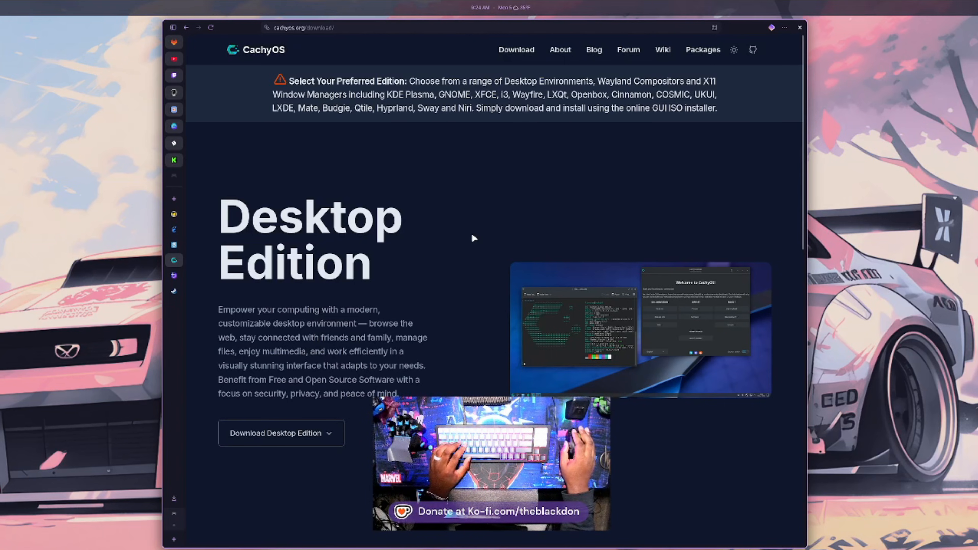
pyautogui.moveTo(487, 248)
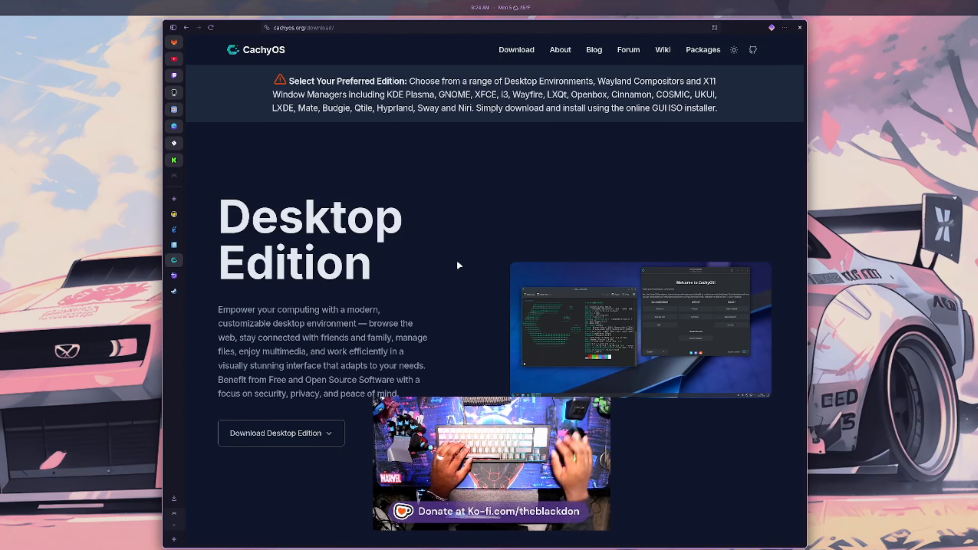
pyautogui.moveTo(507, 218)
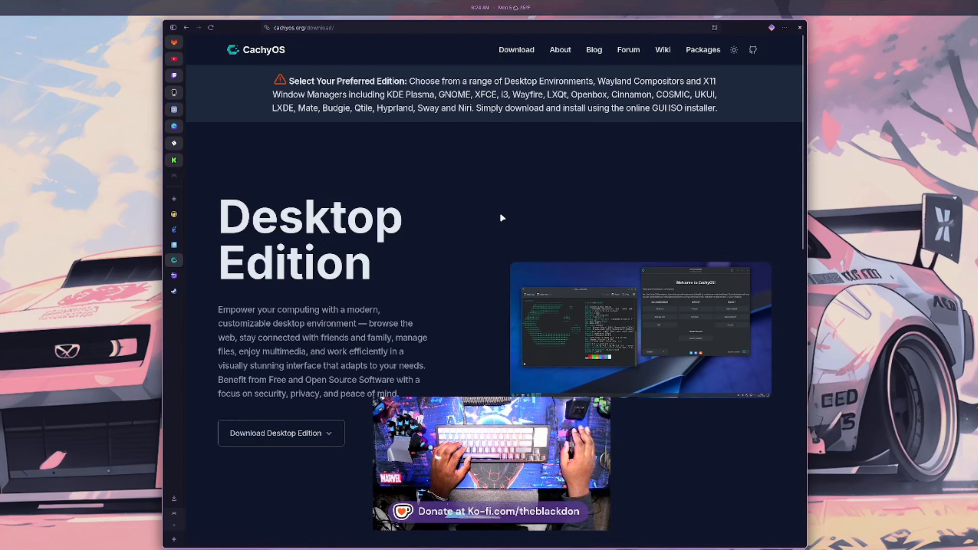
pyautogui.moveTo(504, 205)
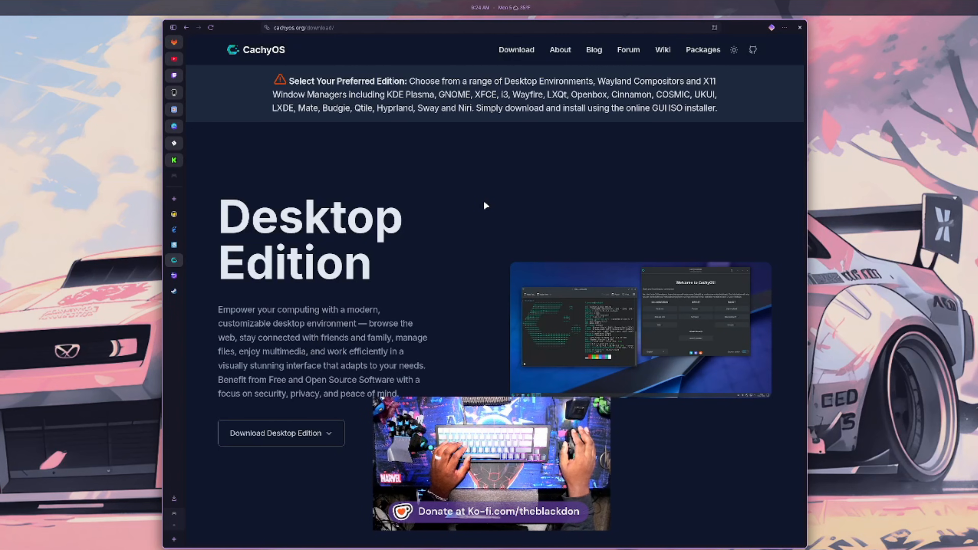
pyautogui.moveTo(469, 219)
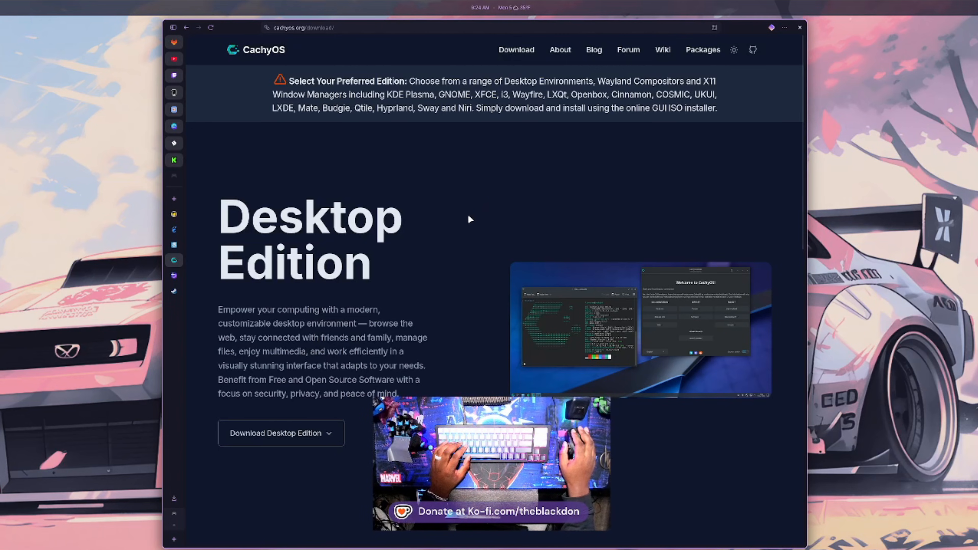
pyautogui.moveTo(367, 310)
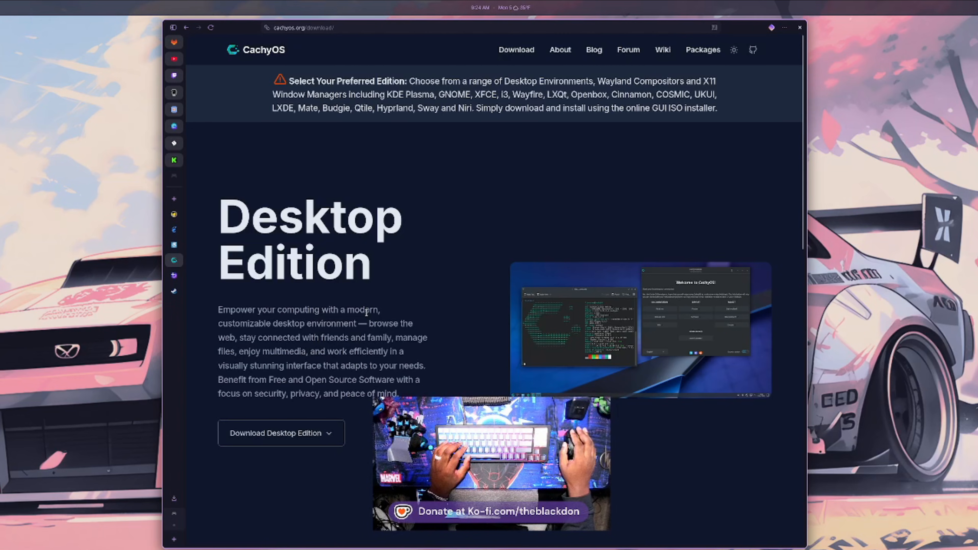
pyautogui.moveTo(500, 212)
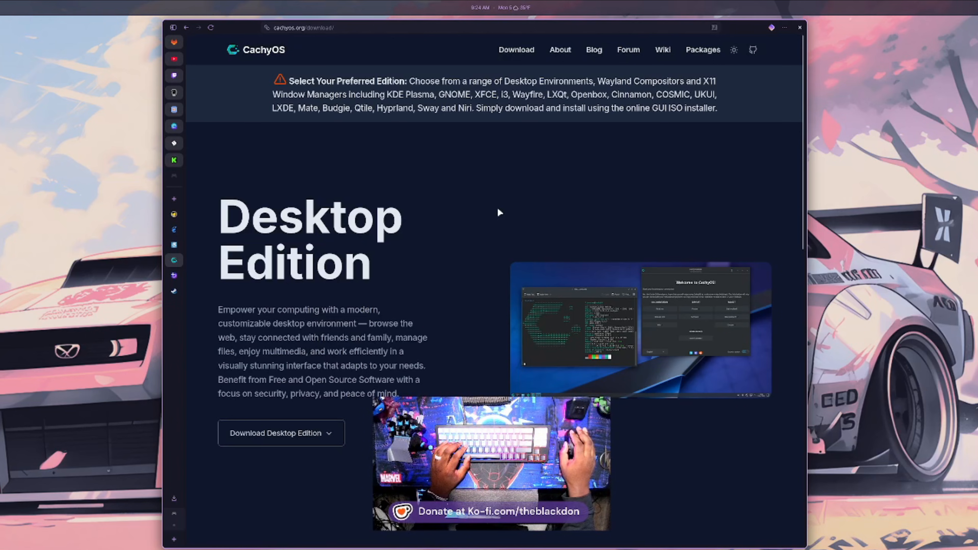
pyautogui.moveTo(454, 225)
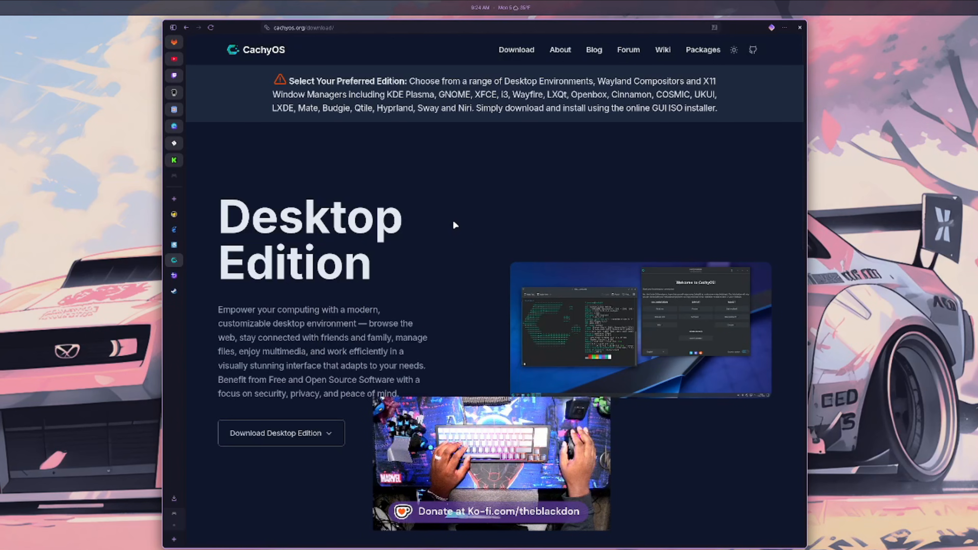
pyautogui.moveTo(439, 262)
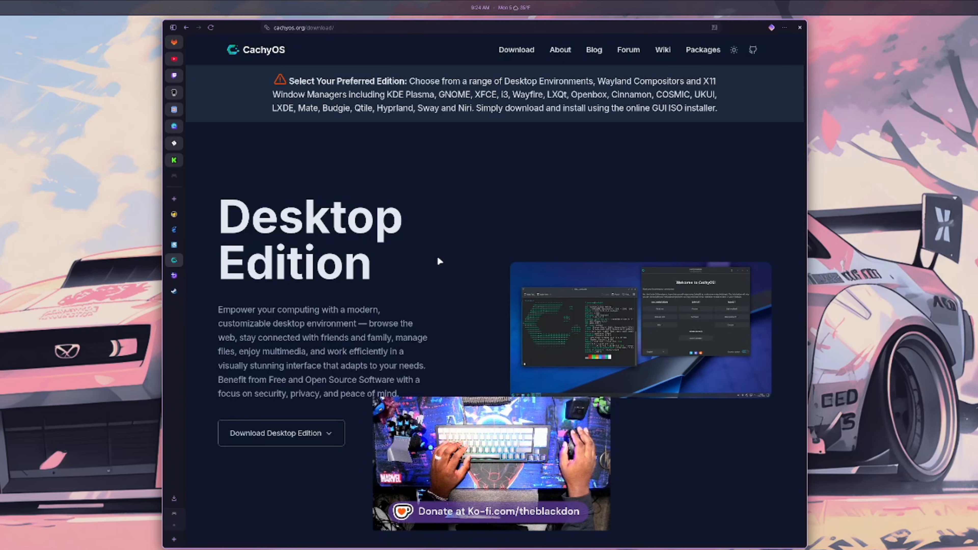
pyautogui.moveTo(411, 245)
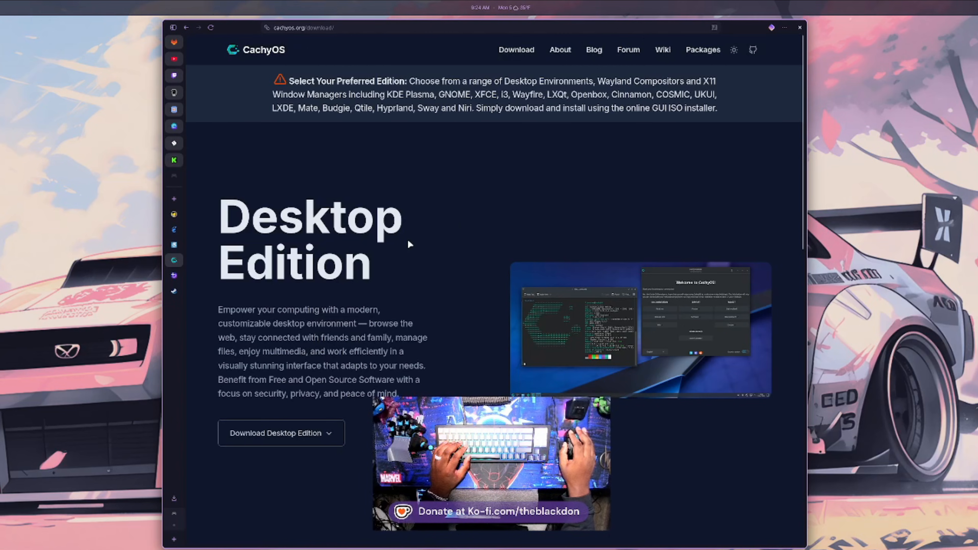
pyautogui.moveTo(286, 165)
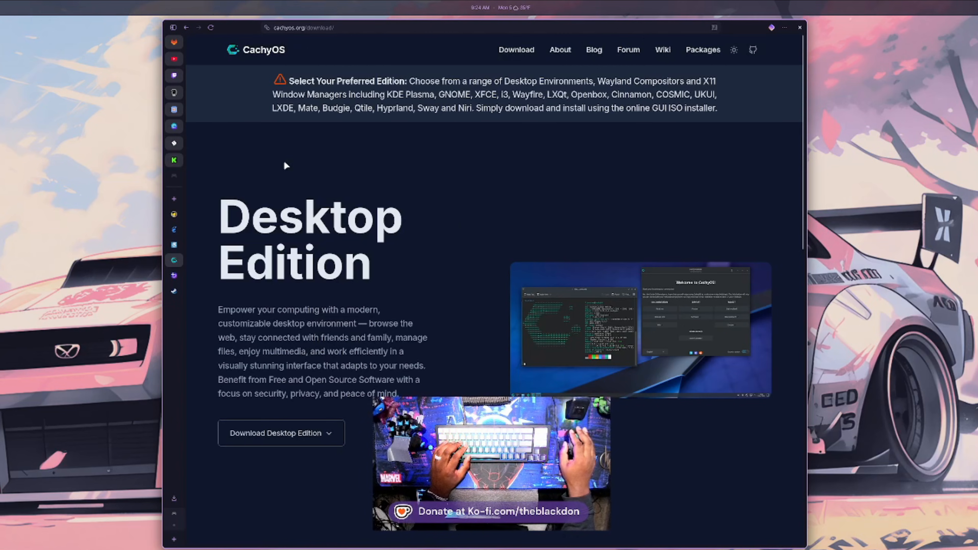
pyautogui.moveTo(462, 178)
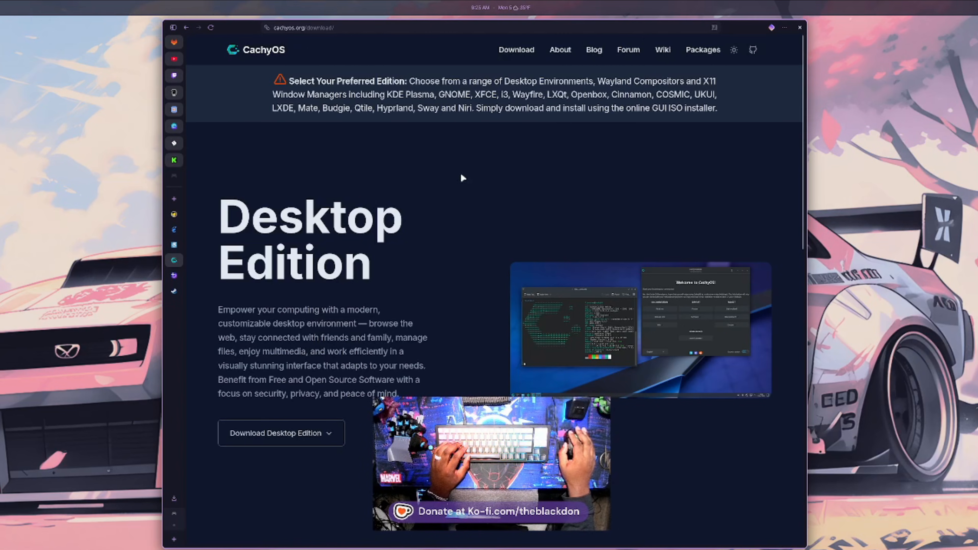
pyautogui.moveTo(323, 228)
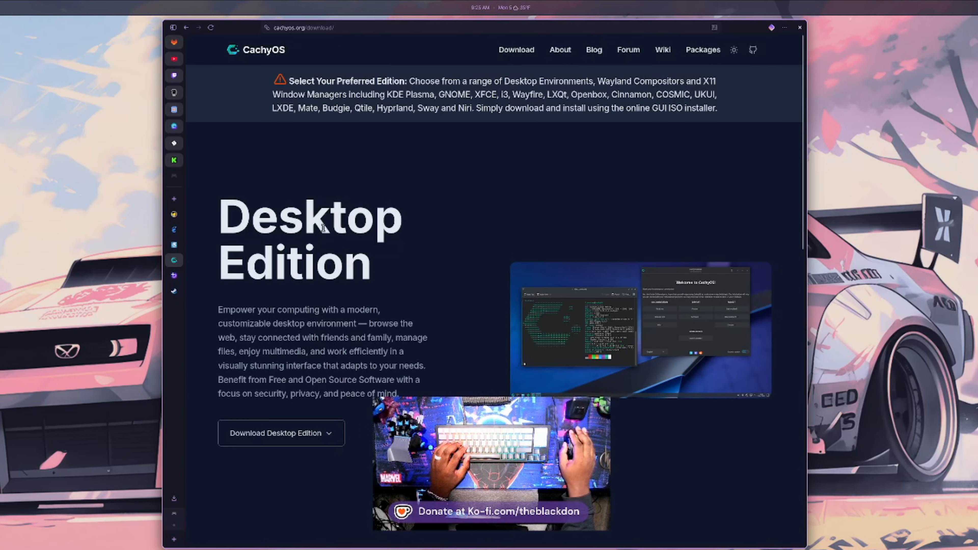
pyautogui.moveTo(424, 239)
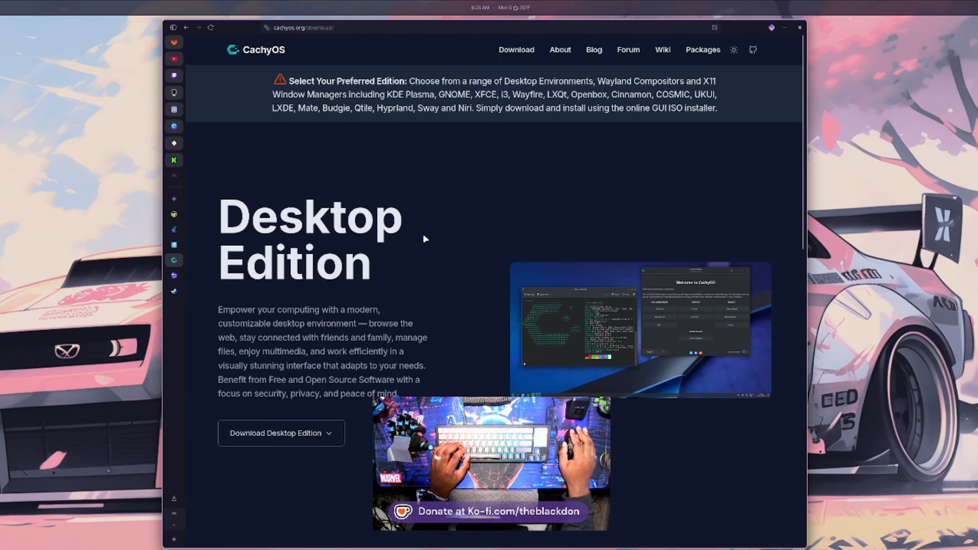
pyautogui.moveTo(381, 236)
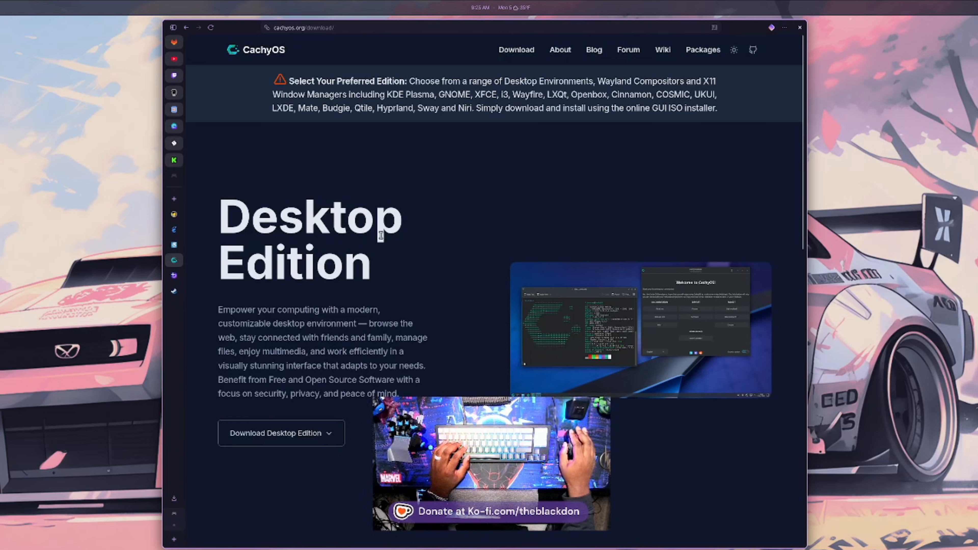
pyautogui.moveTo(448, 183)
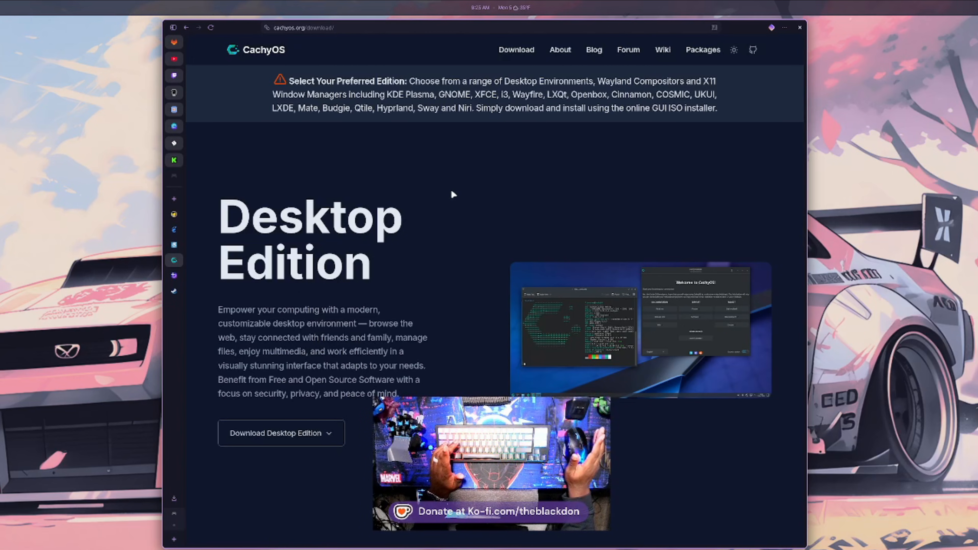
pyautogui.moveTo(418, 174)
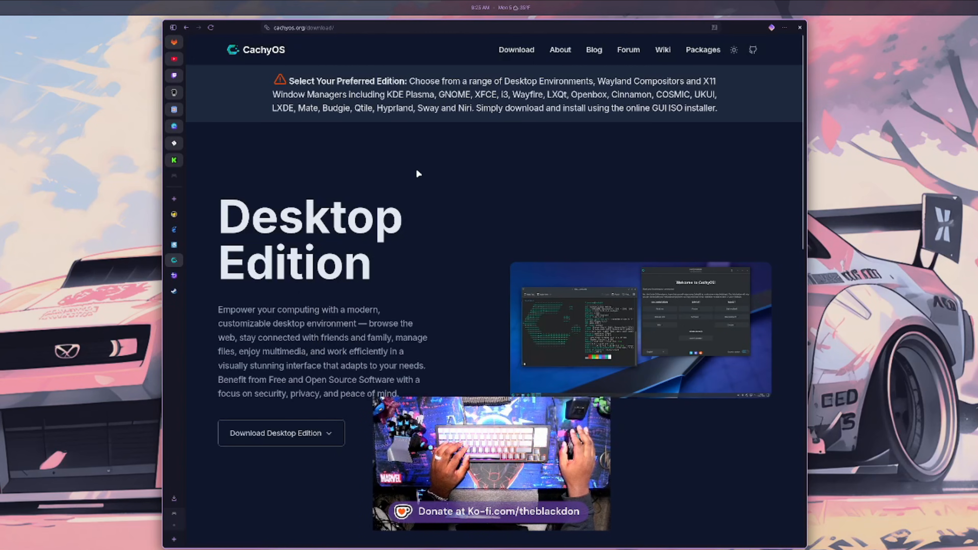
pyautogui.moveTo(351, 206)
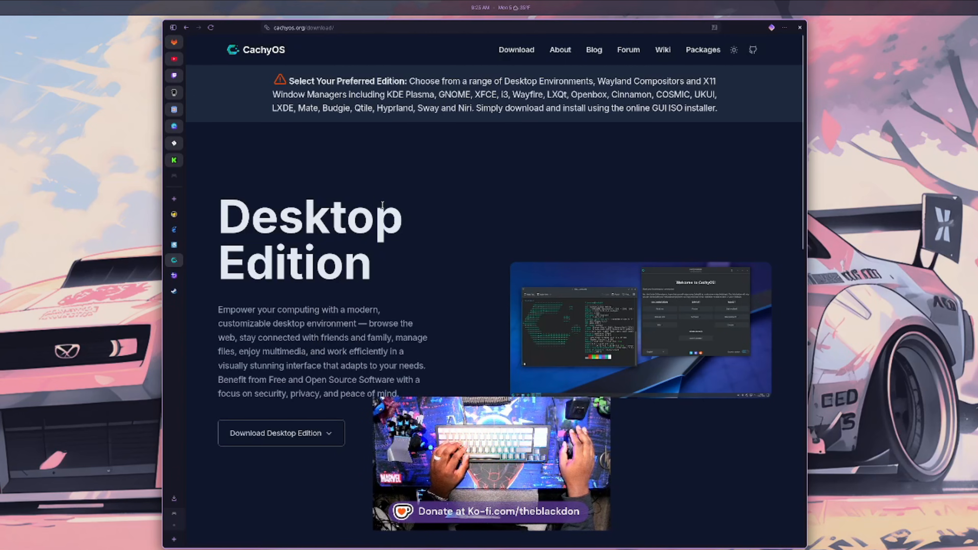
pyautogui.moveTo(447, 215)
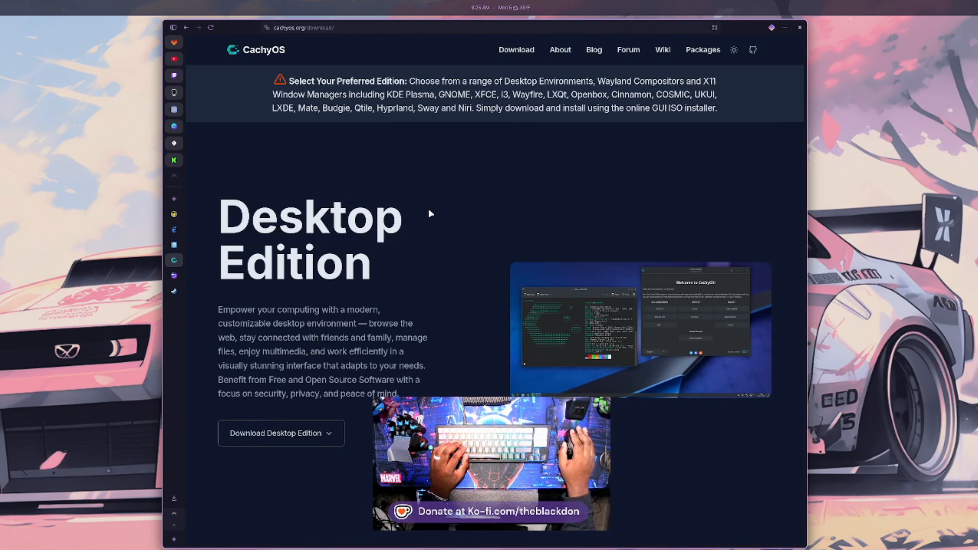
pyautogui.moveTo(439, 226)
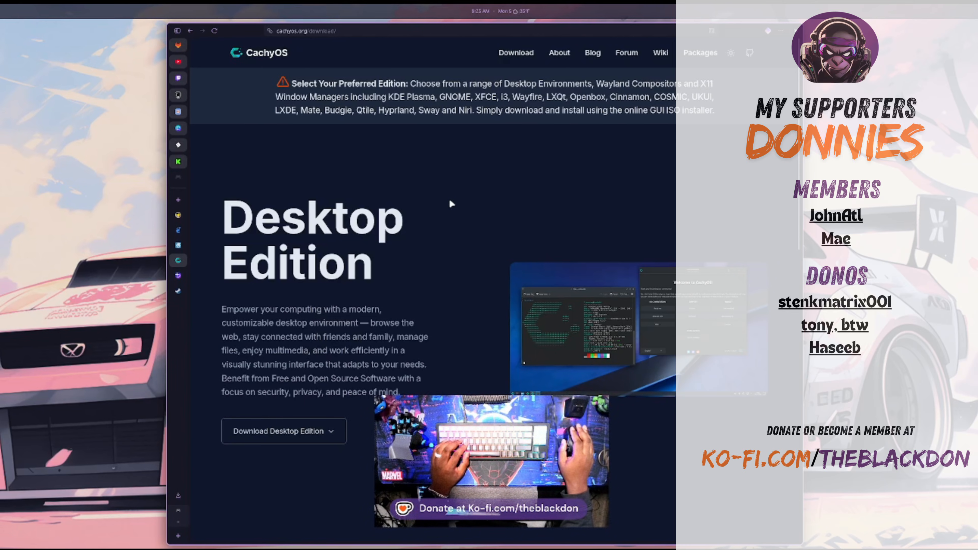
pyautogui.moveTo(431, 190)
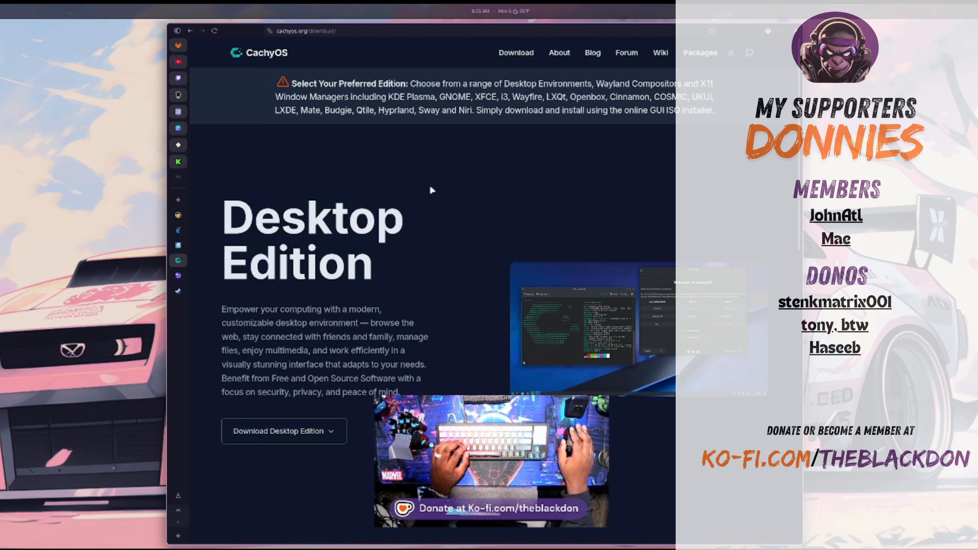
pyautogui.moveTo(439, 200)
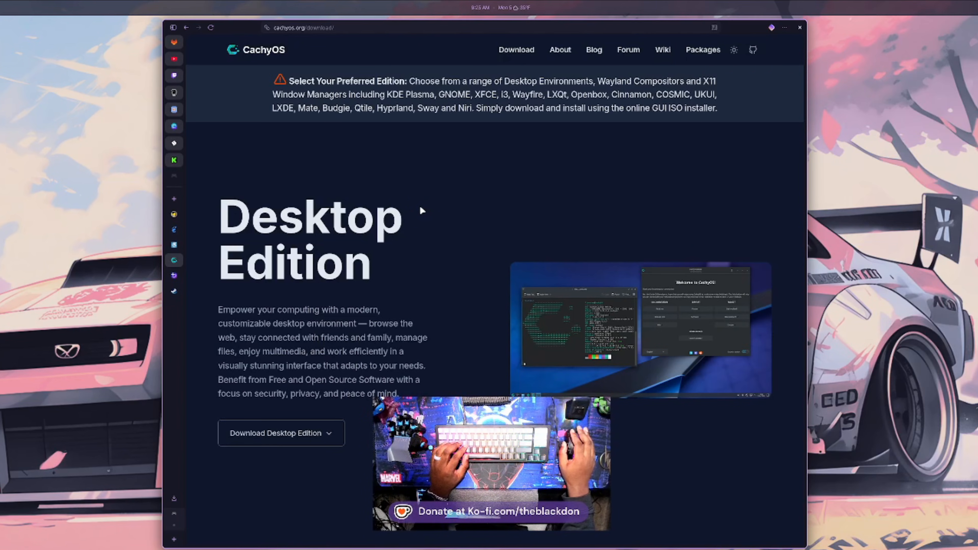
pyautogui.moveTo(420, 221)
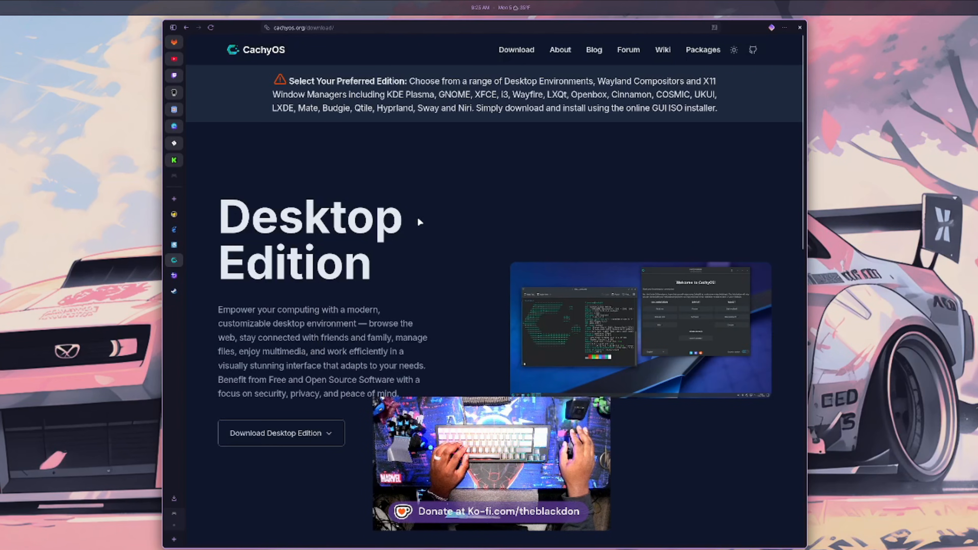